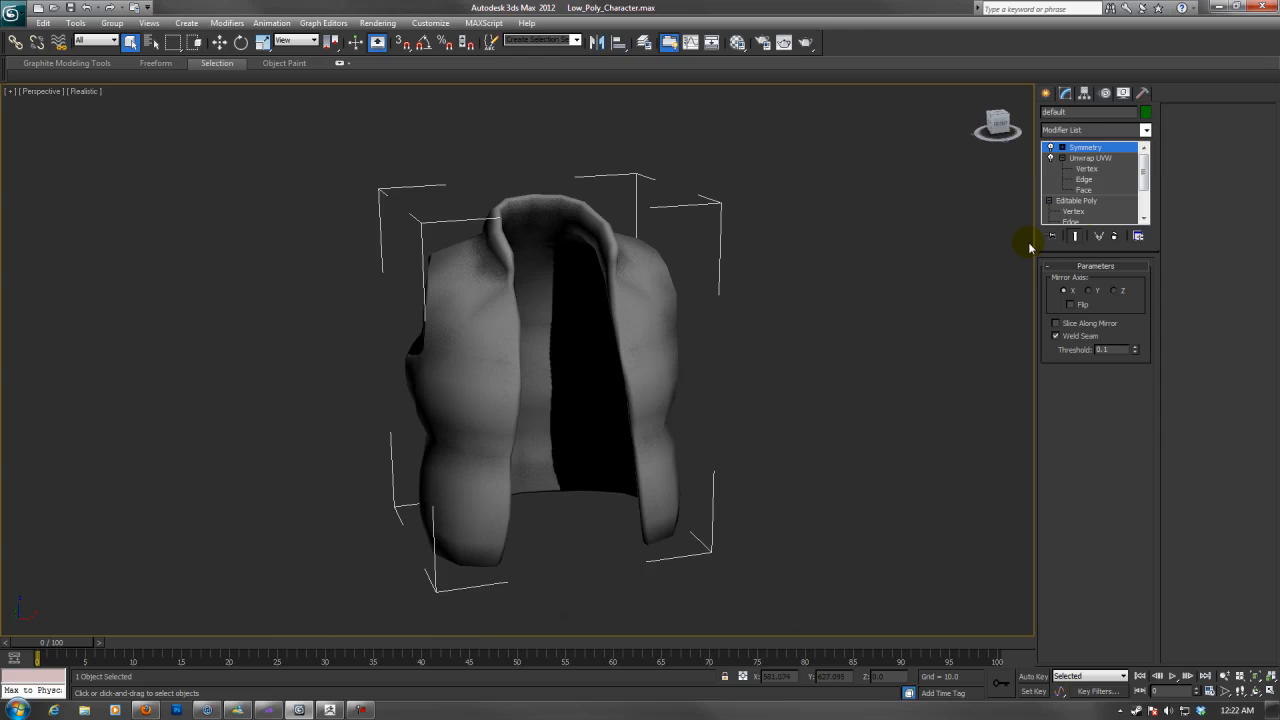
- Select the vest's Unwrap UVW modifier and bring up its UV editor with the seams
left_click(1090, 158)
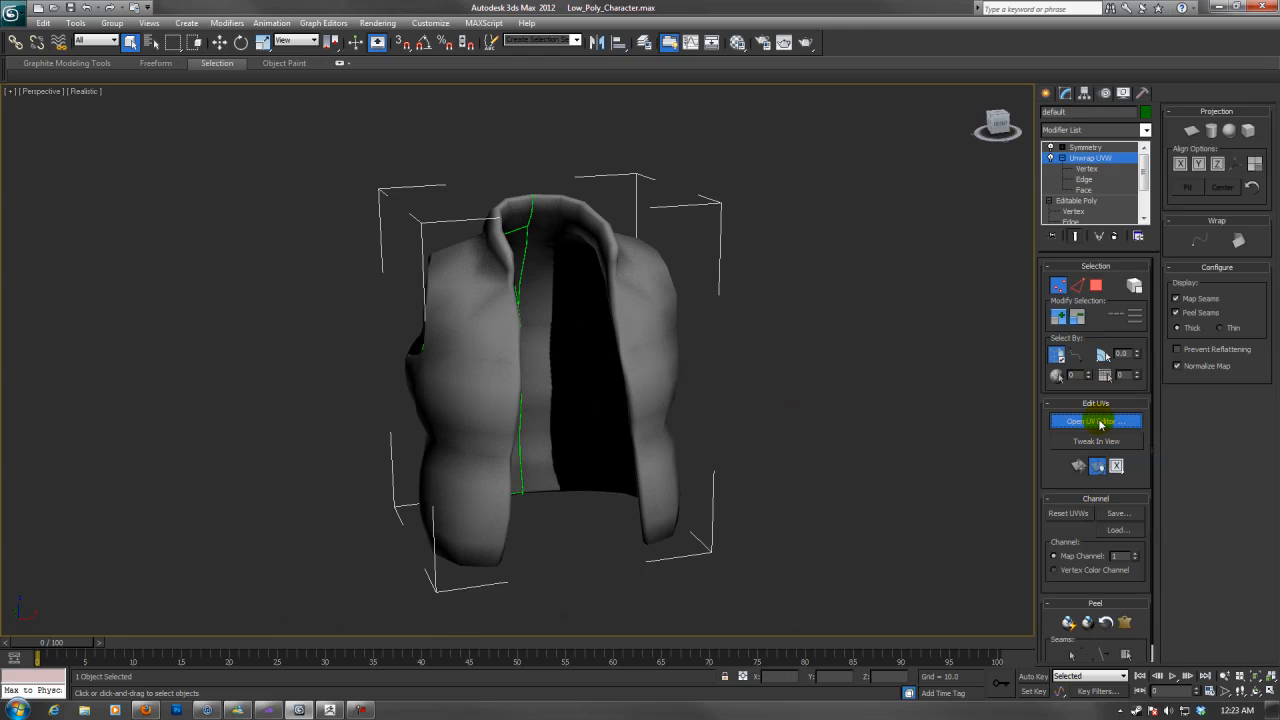
left_click(1096, 420)
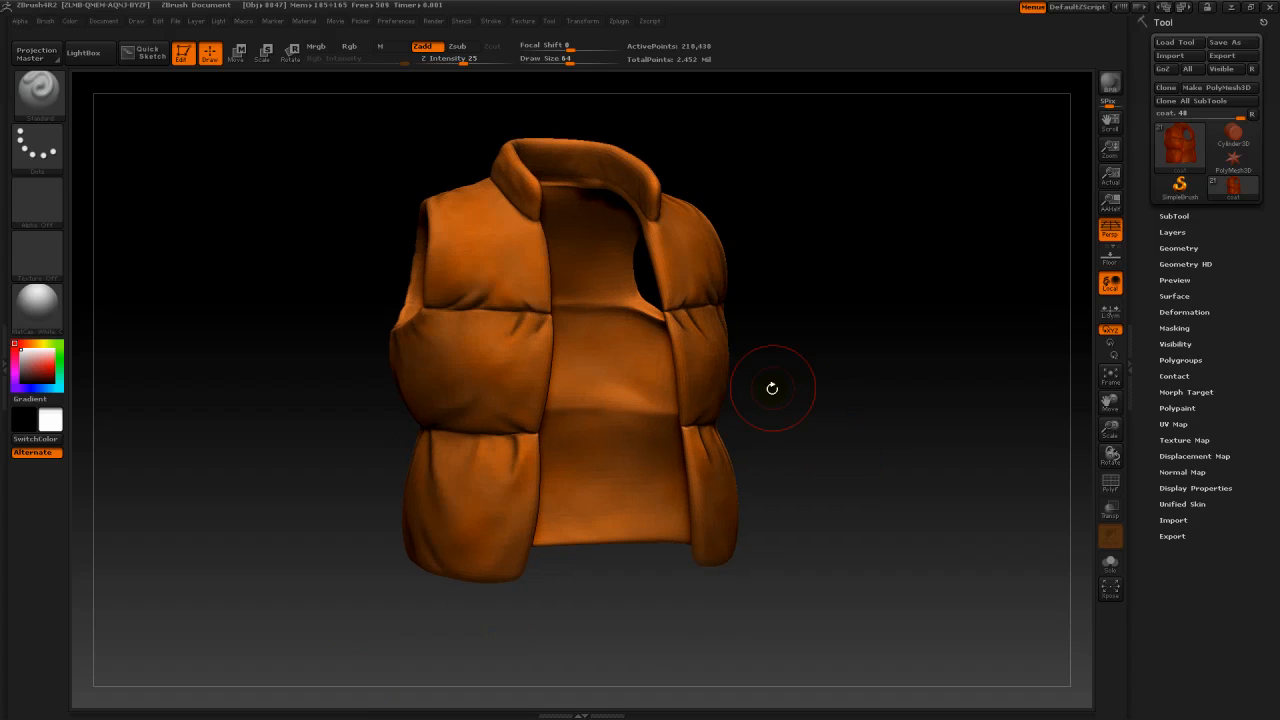
left_click_drag(772, 388, 684, 398)
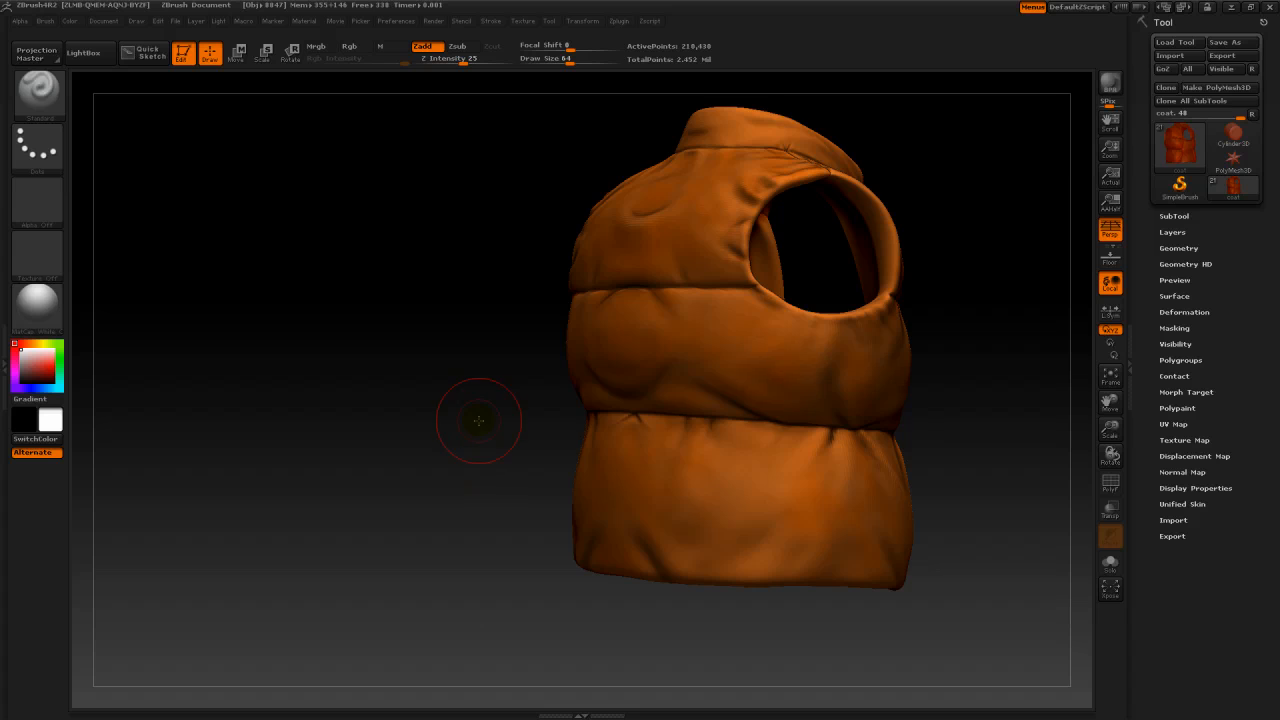
left_click_drag(478, 420, 730, 384)
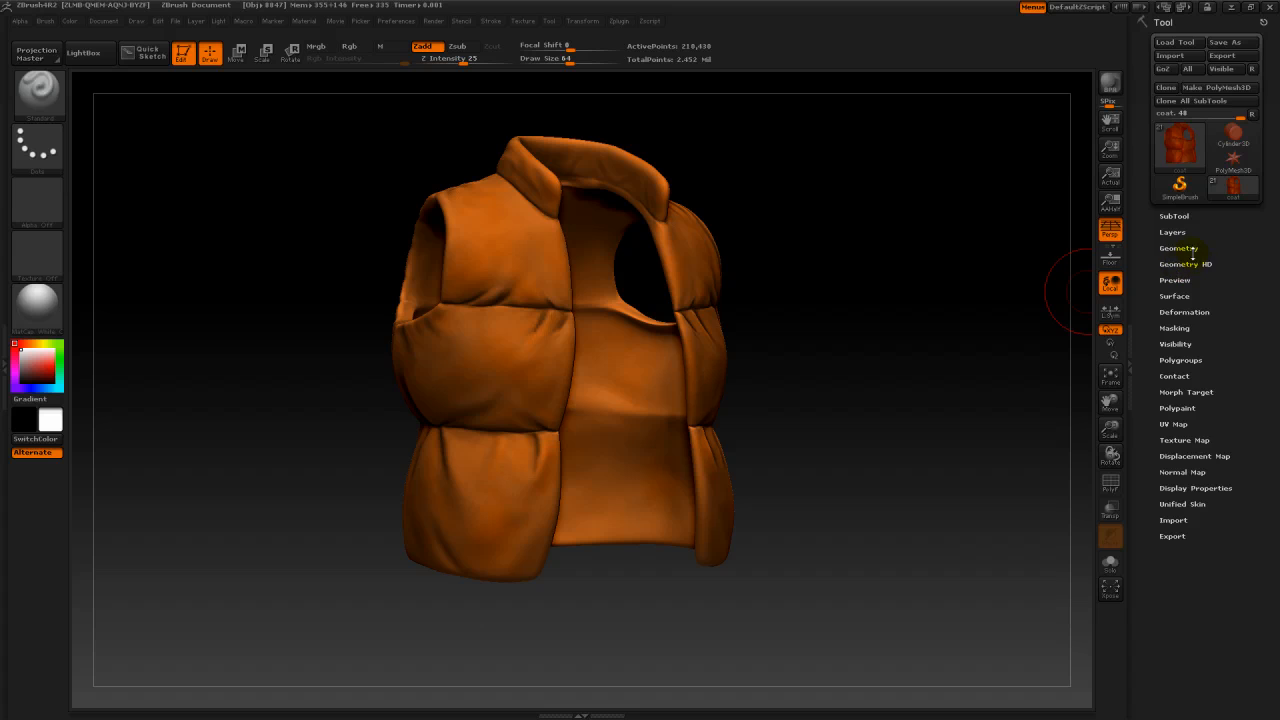
left_click(1178, 248)
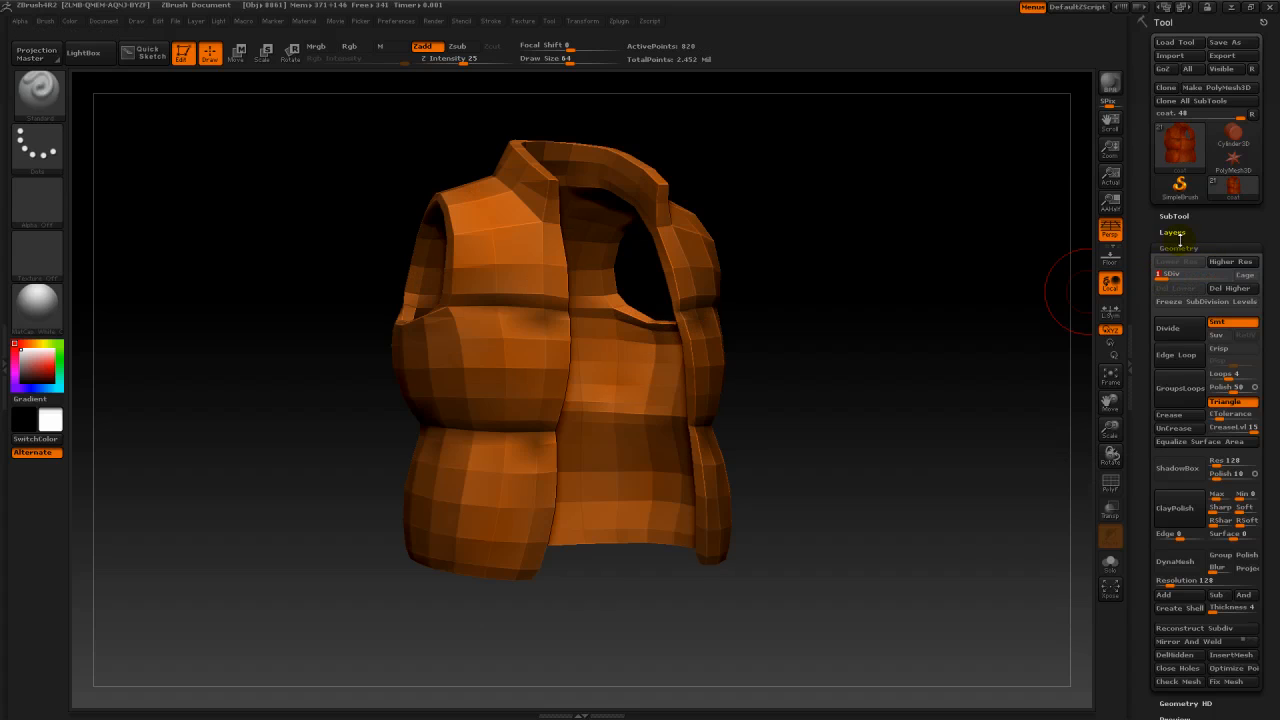
left_click(1178, 248)
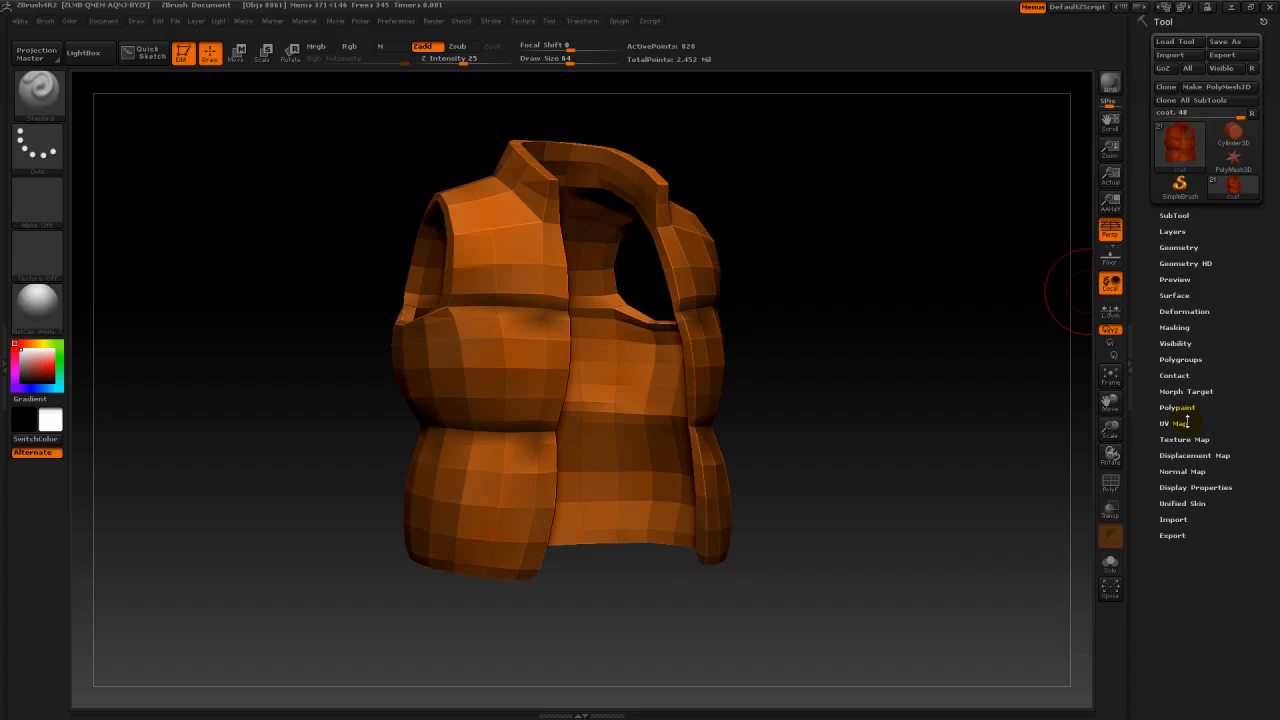
left_click(1170, 422)
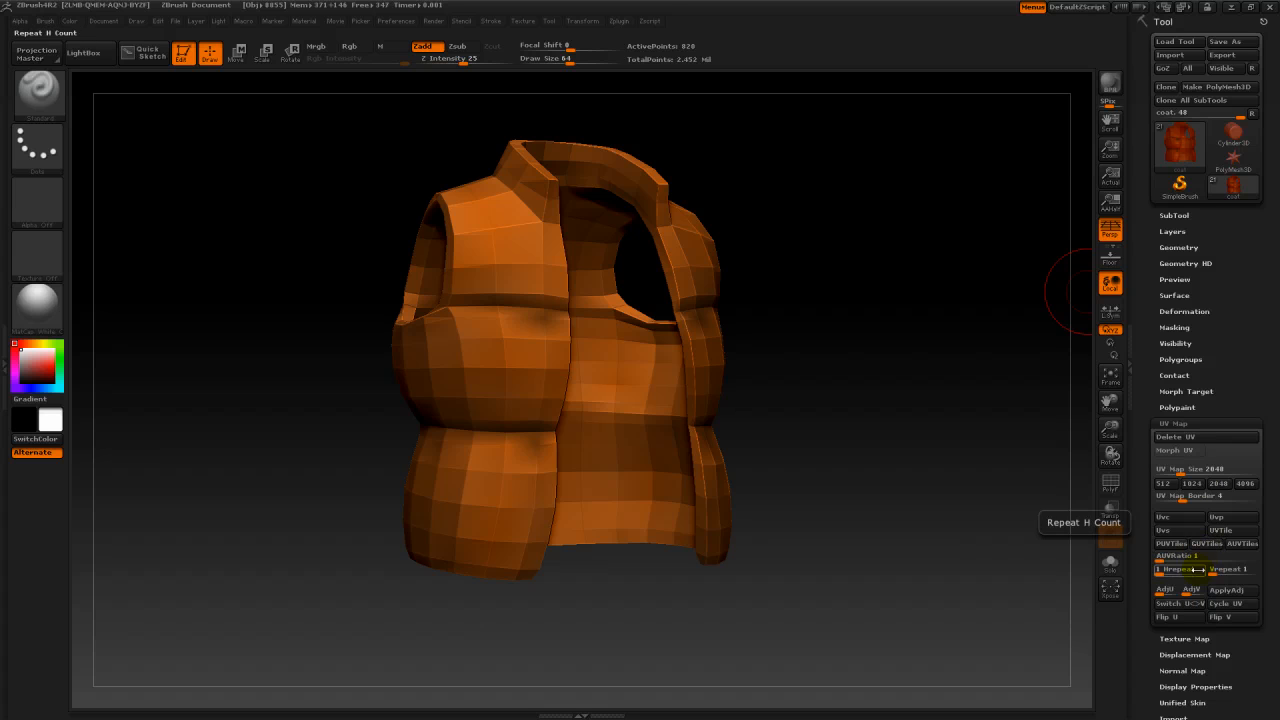
left_click(1174, 424)
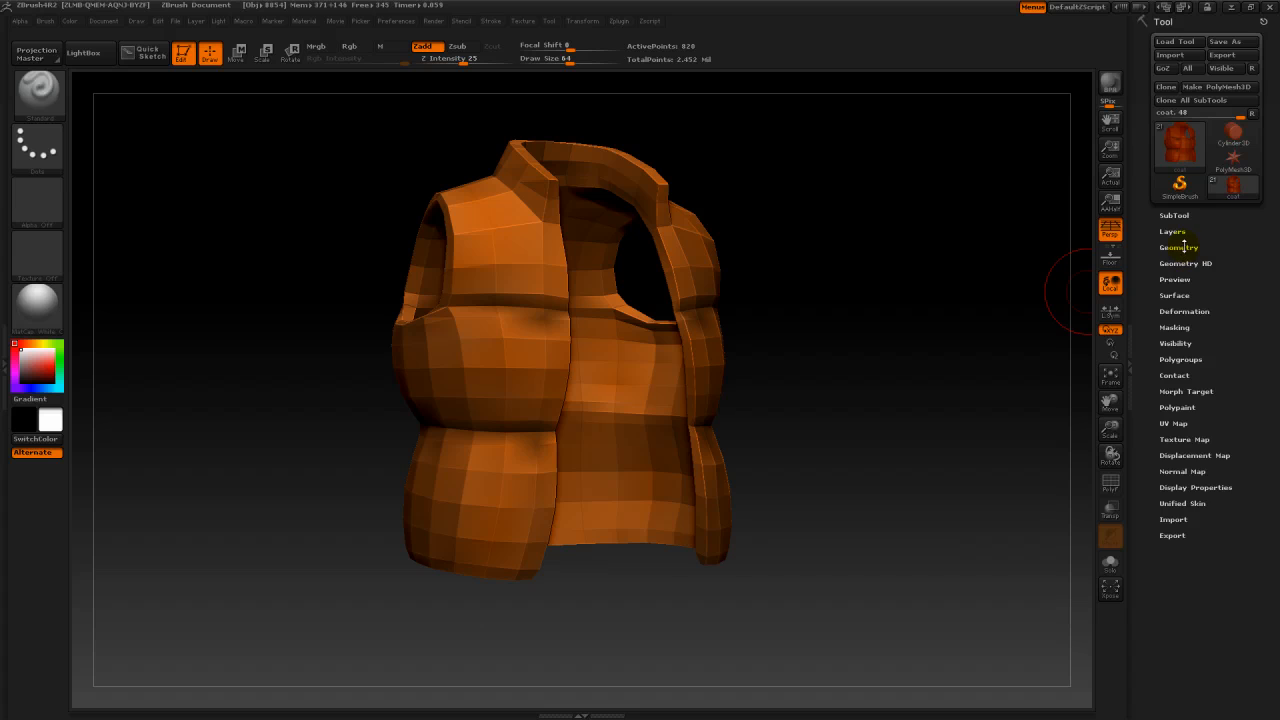
left_click(1178, 248)
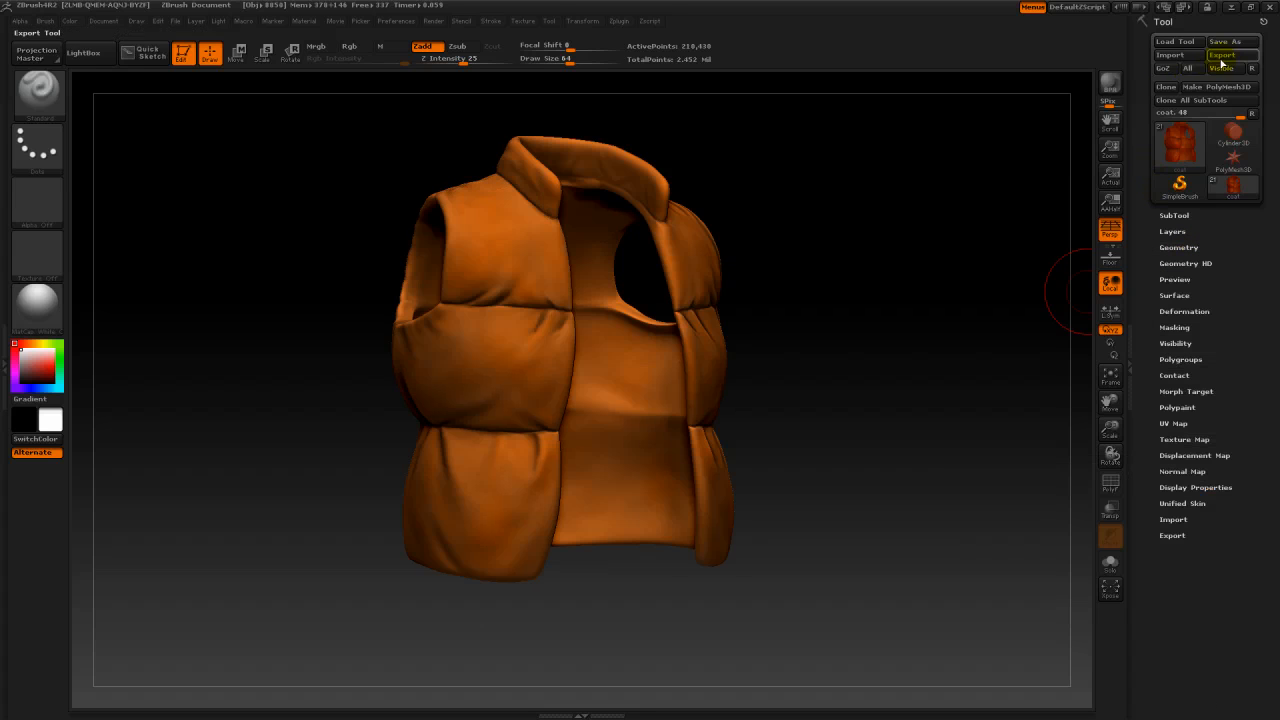
- Export the high-poly vest sculpt to the Desktop as an OBJ named 'hi'
left_click(1220, 56)
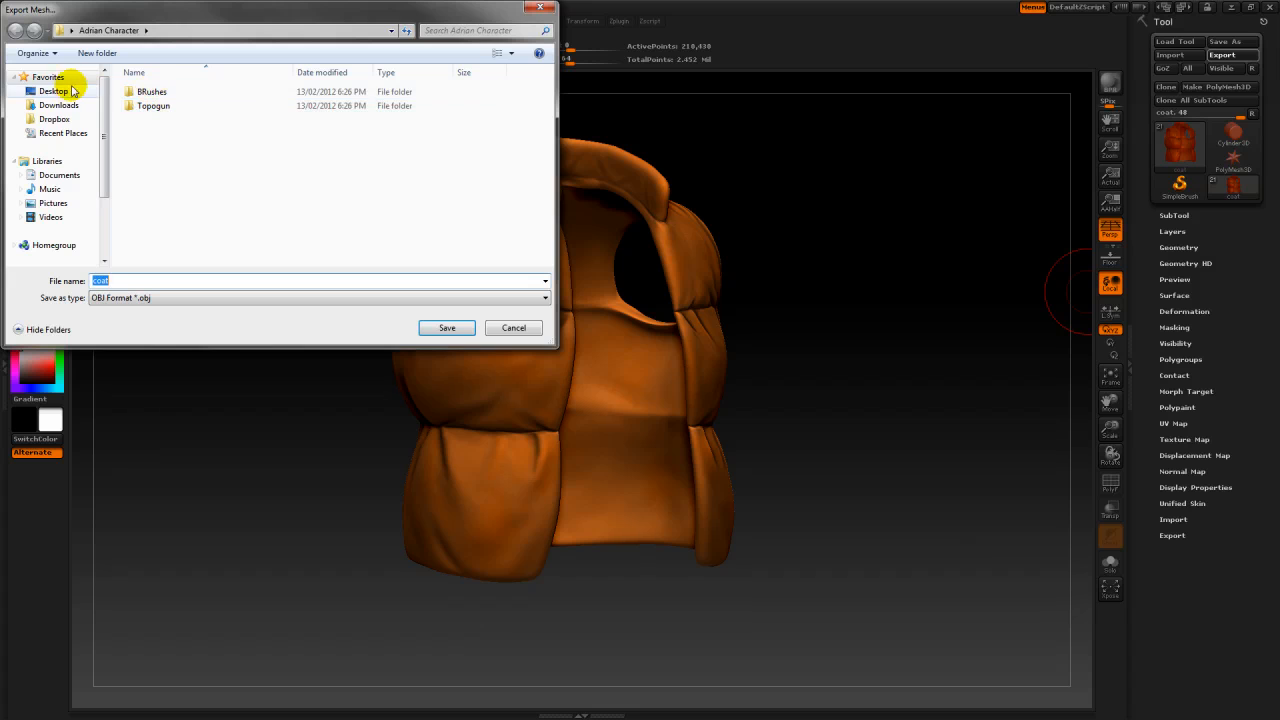
left_click(52, 90)
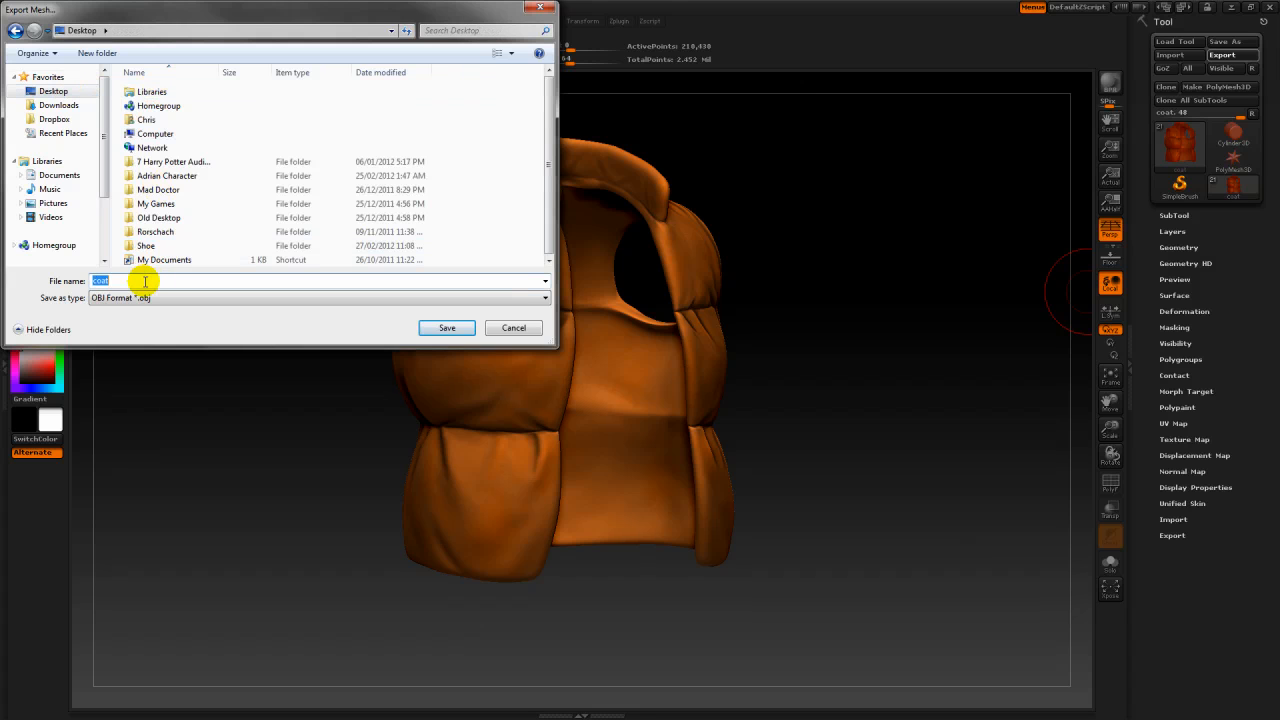
type("hipoly")
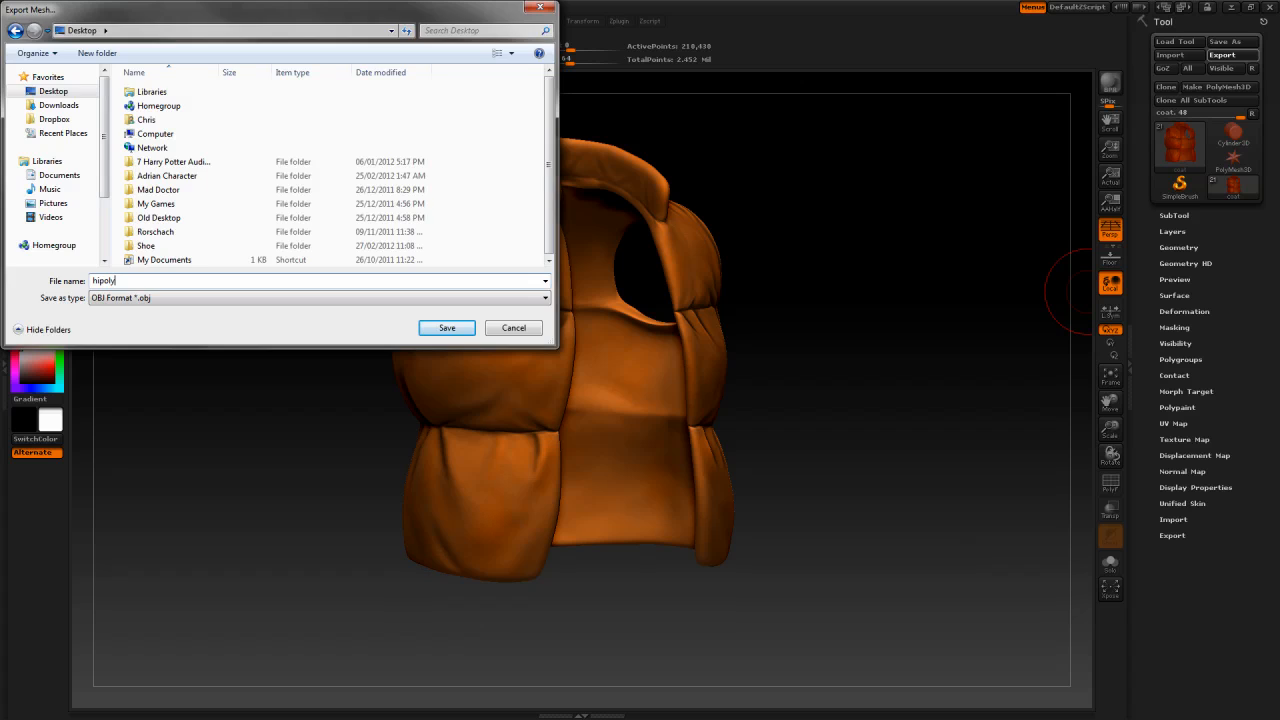
left_click(446, 328)
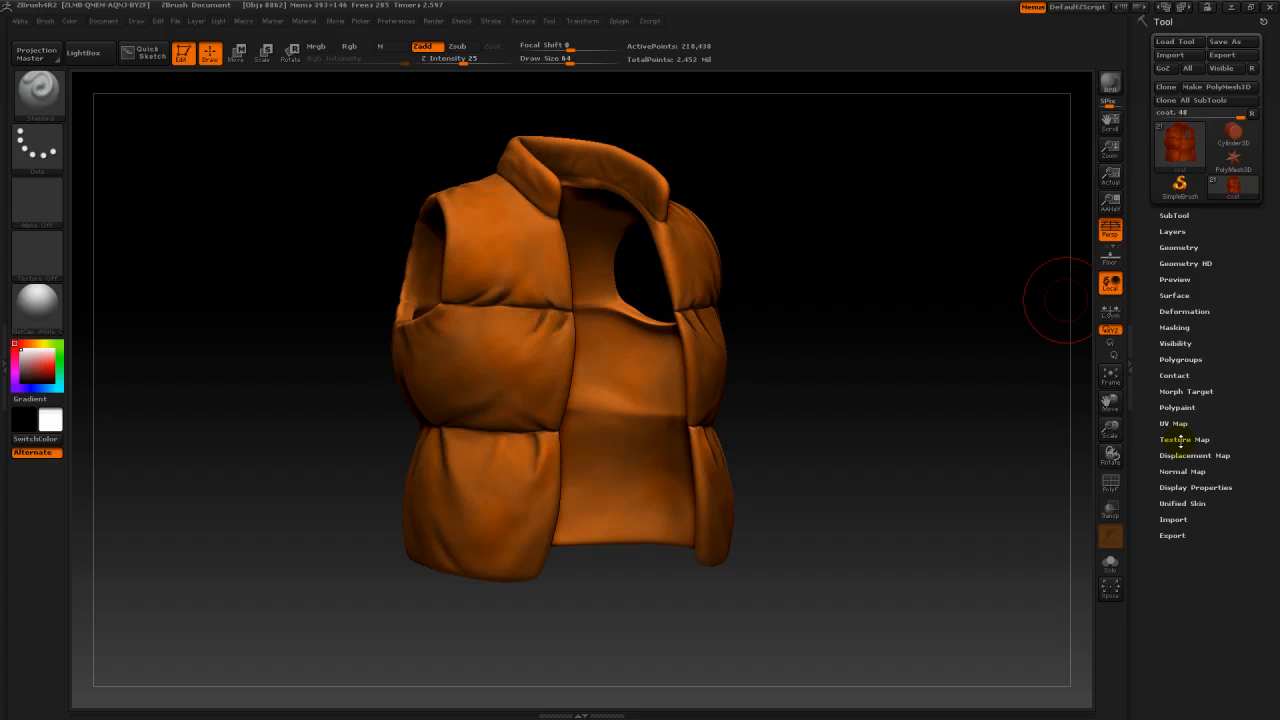
- Bake the vest's polypaint into a new texture map and export it as a PSD file
left_click(1184, 440)
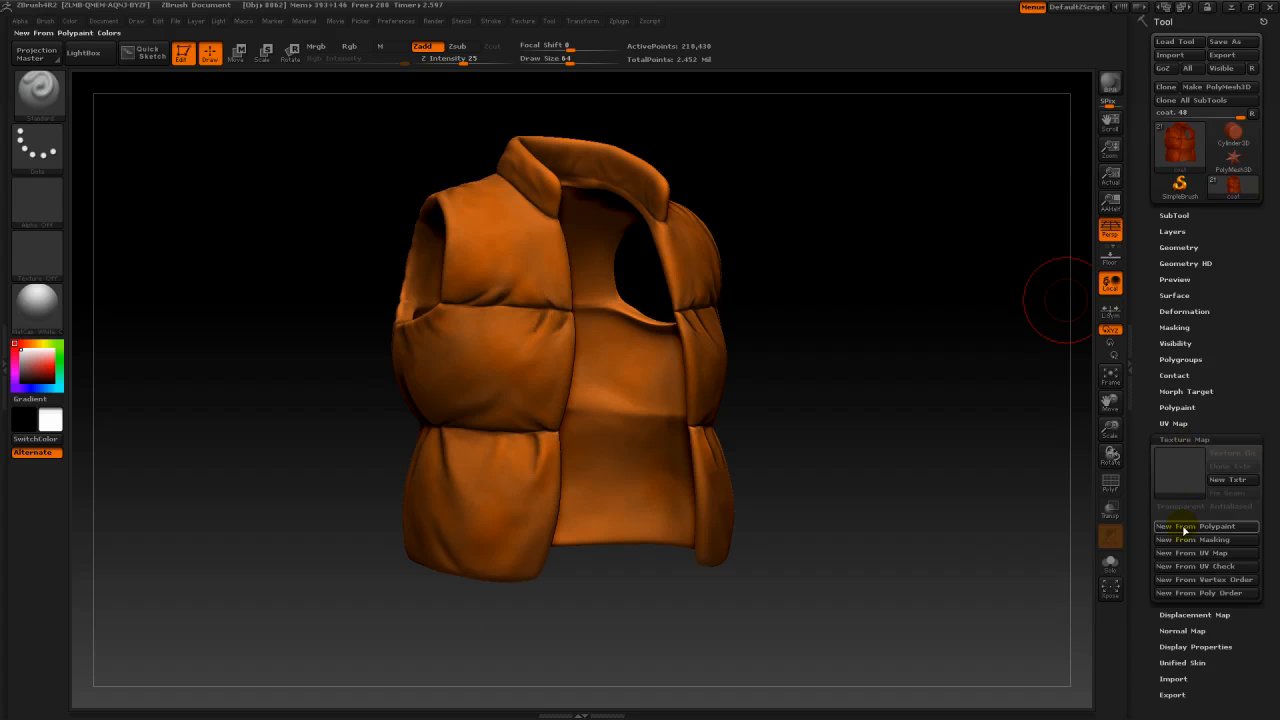
left_click(1186, 526)
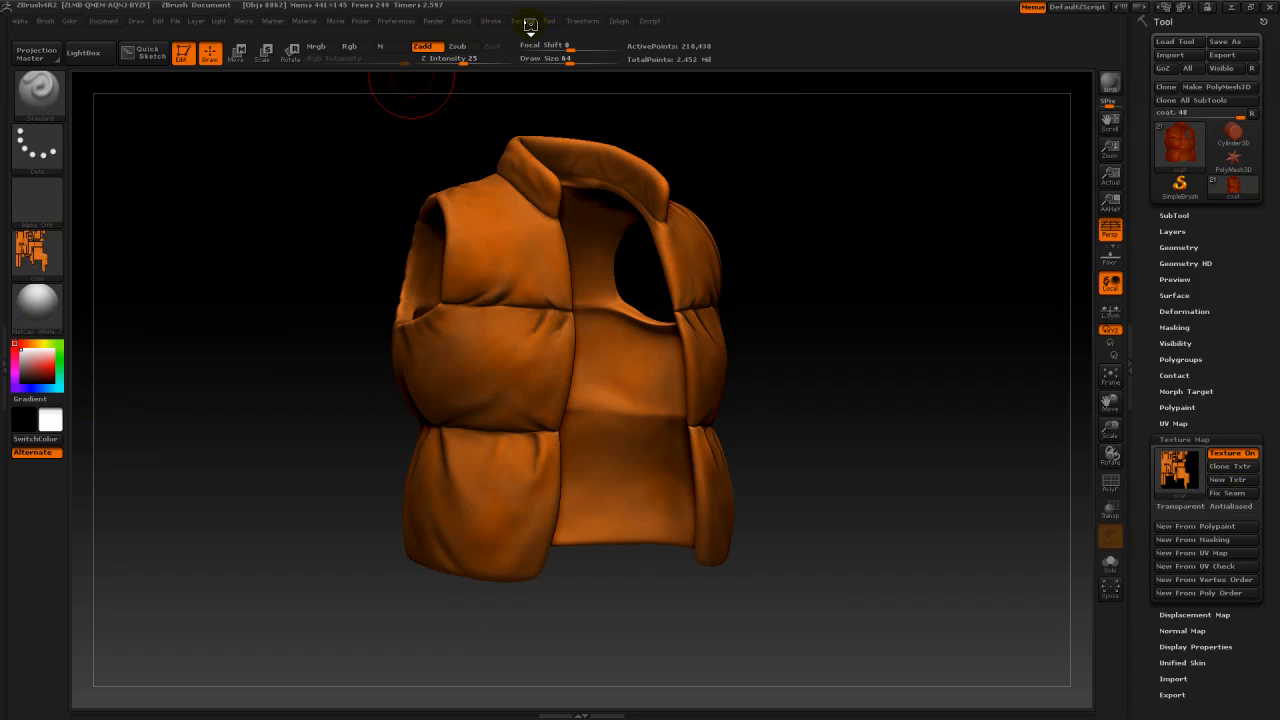
left_click(522, 20)
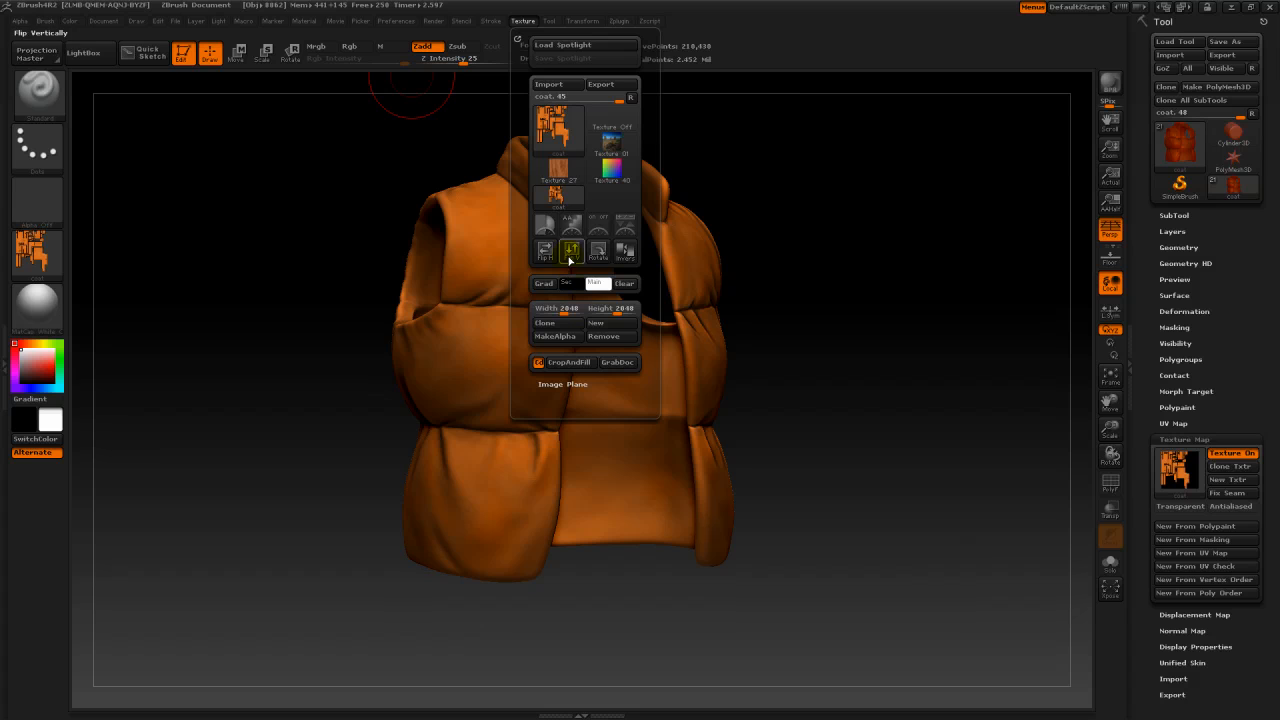
mouse_move(572, 252)
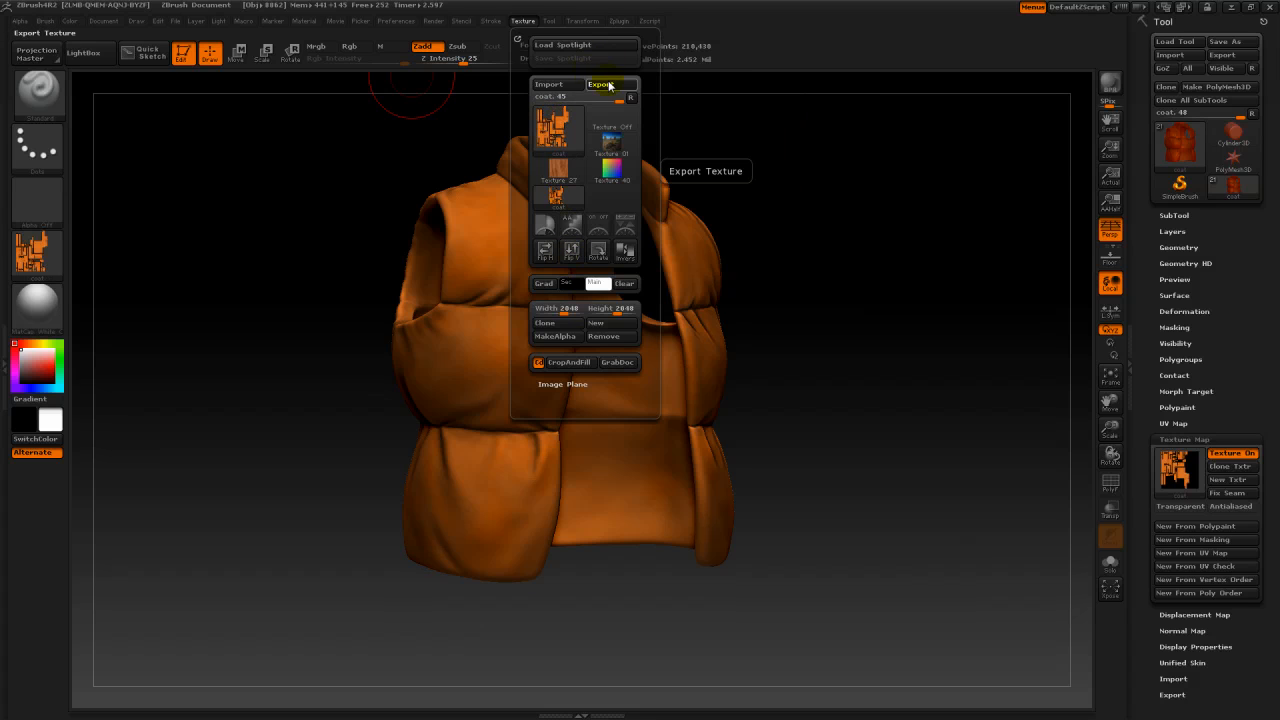
left_click(600, 84)
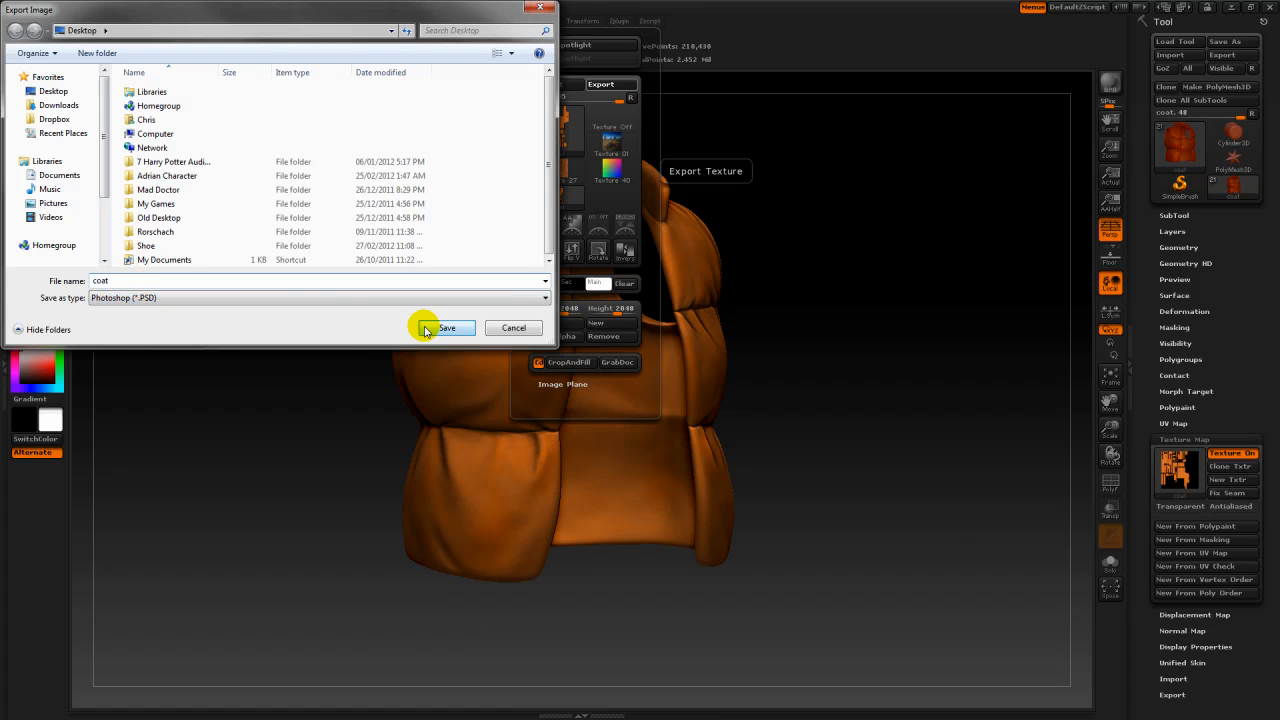
left_click(448, 328)
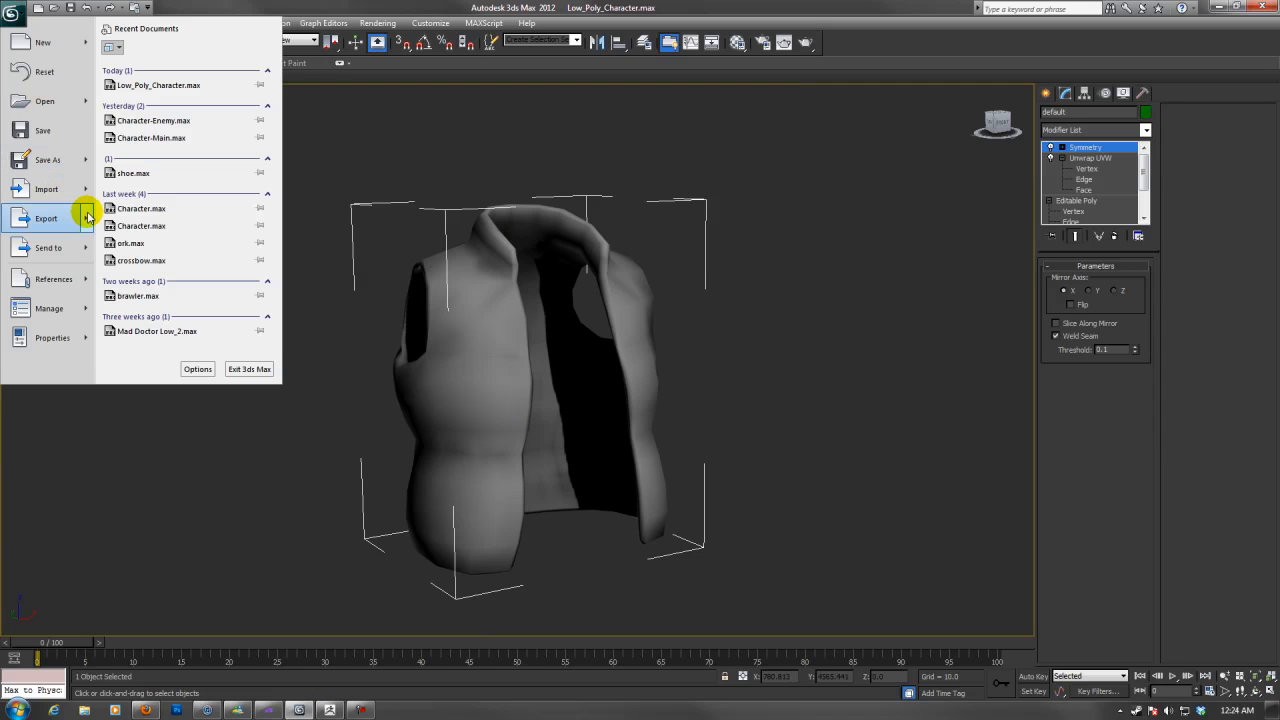
- Start exporting the low-poly vest to the Desktop with OBJ-Exporter as the file format
left_click(396, 260)
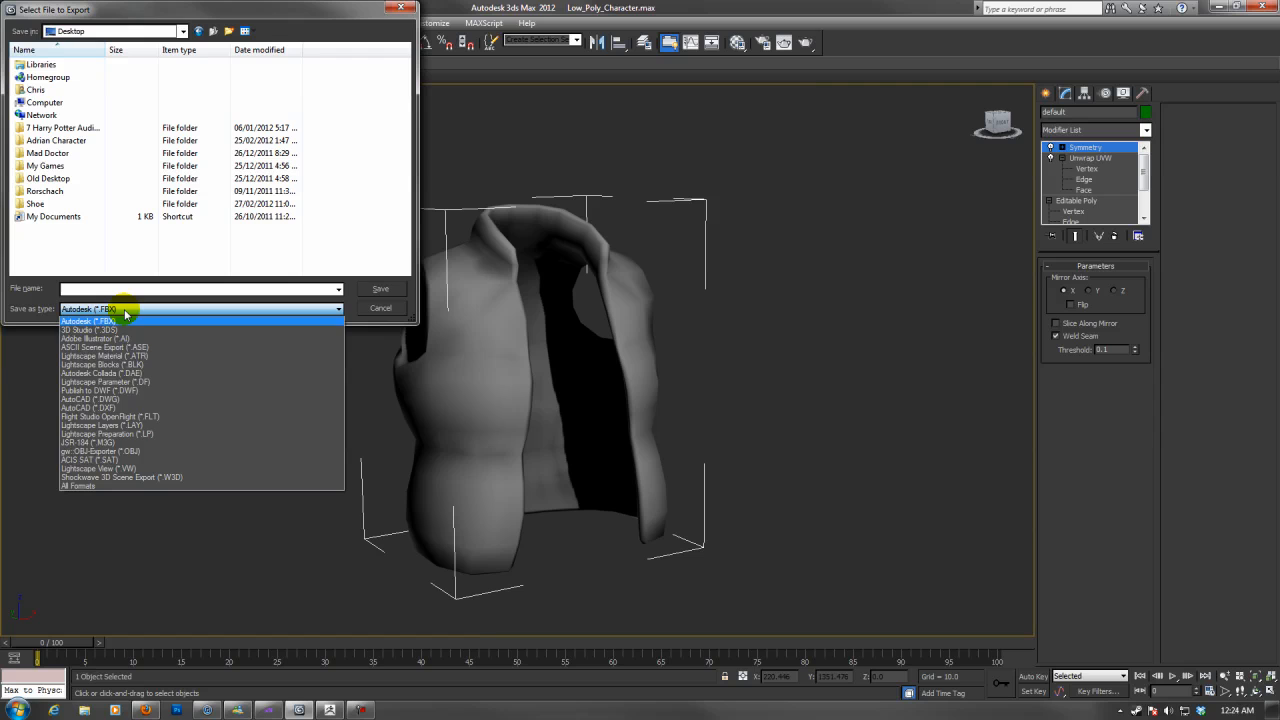
left_click(100, 452)
type("lowpoly")
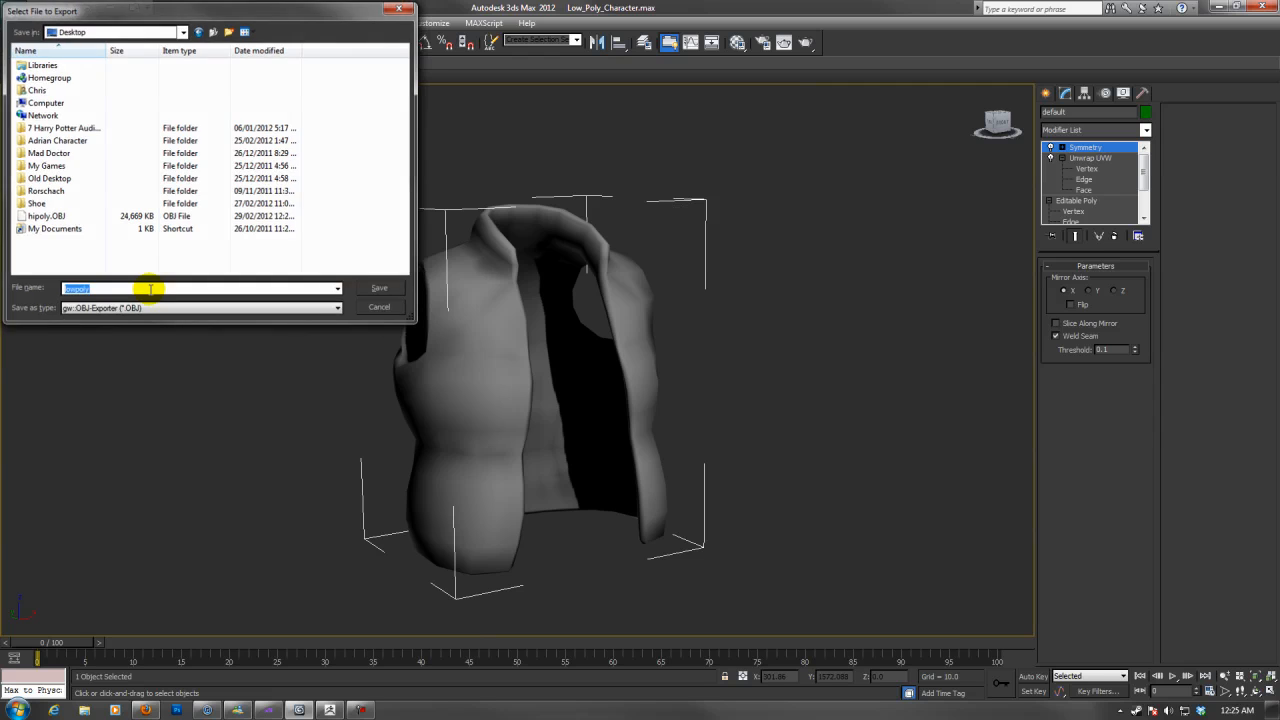
- Save the low-poly OBJ with a ZBrush export preset and dismiss the export summary
left_click(380, 288)
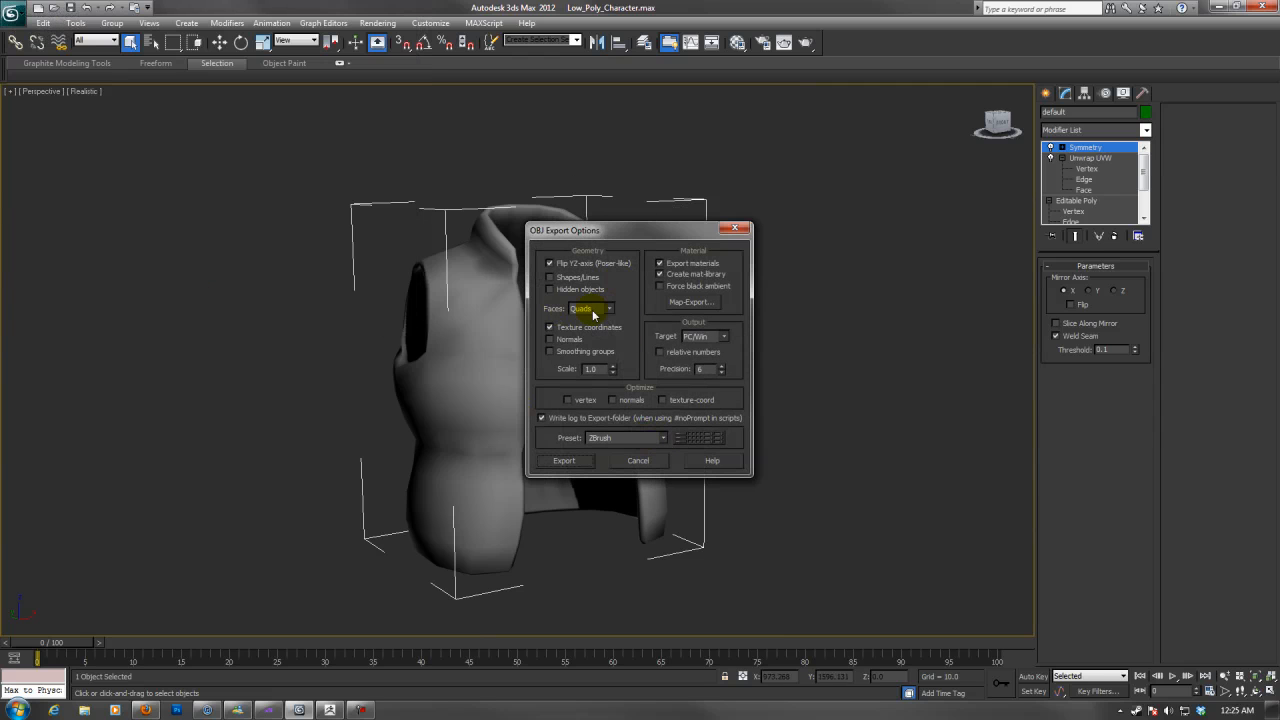
left_click(662, 438)
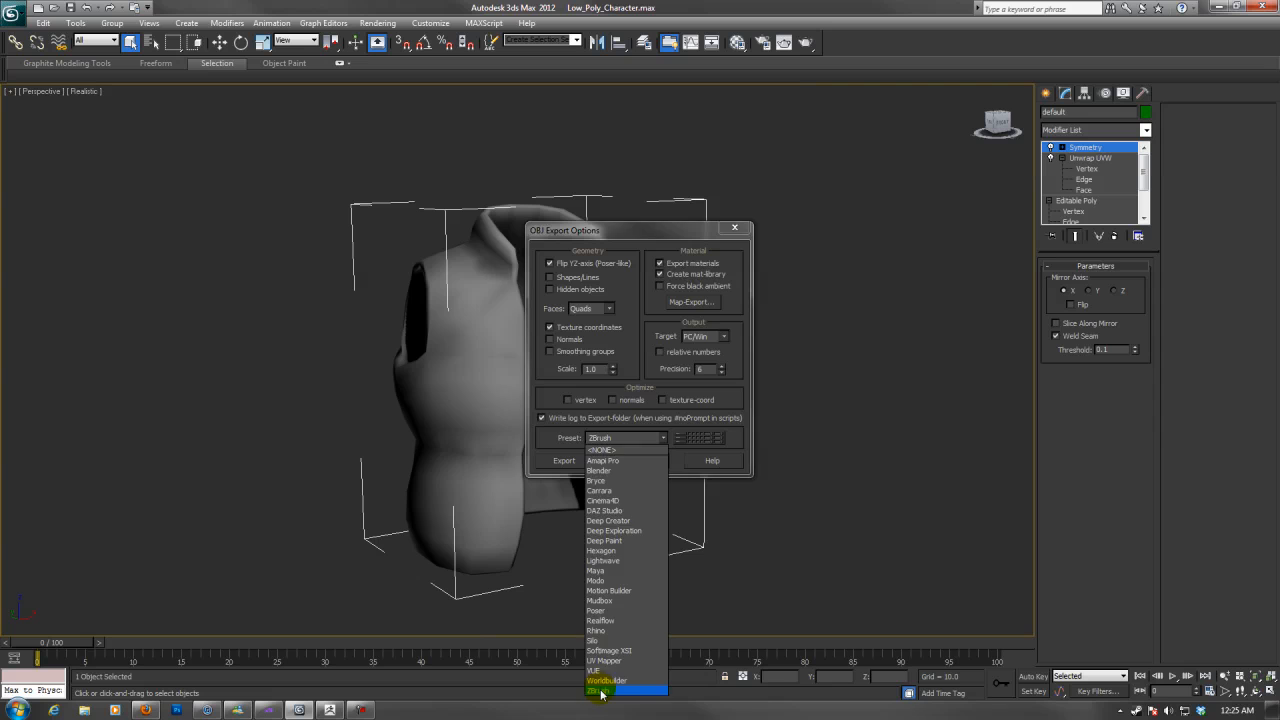
left_click(564, 460)
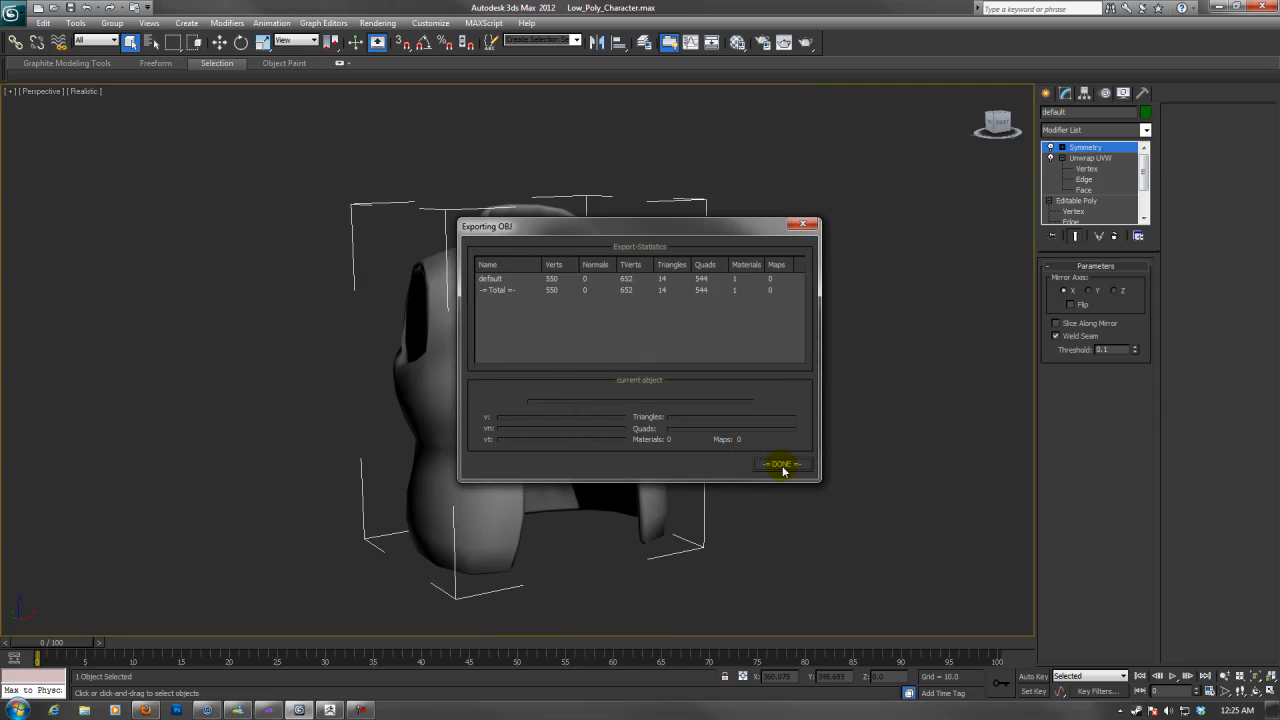
left_click(782, 464)
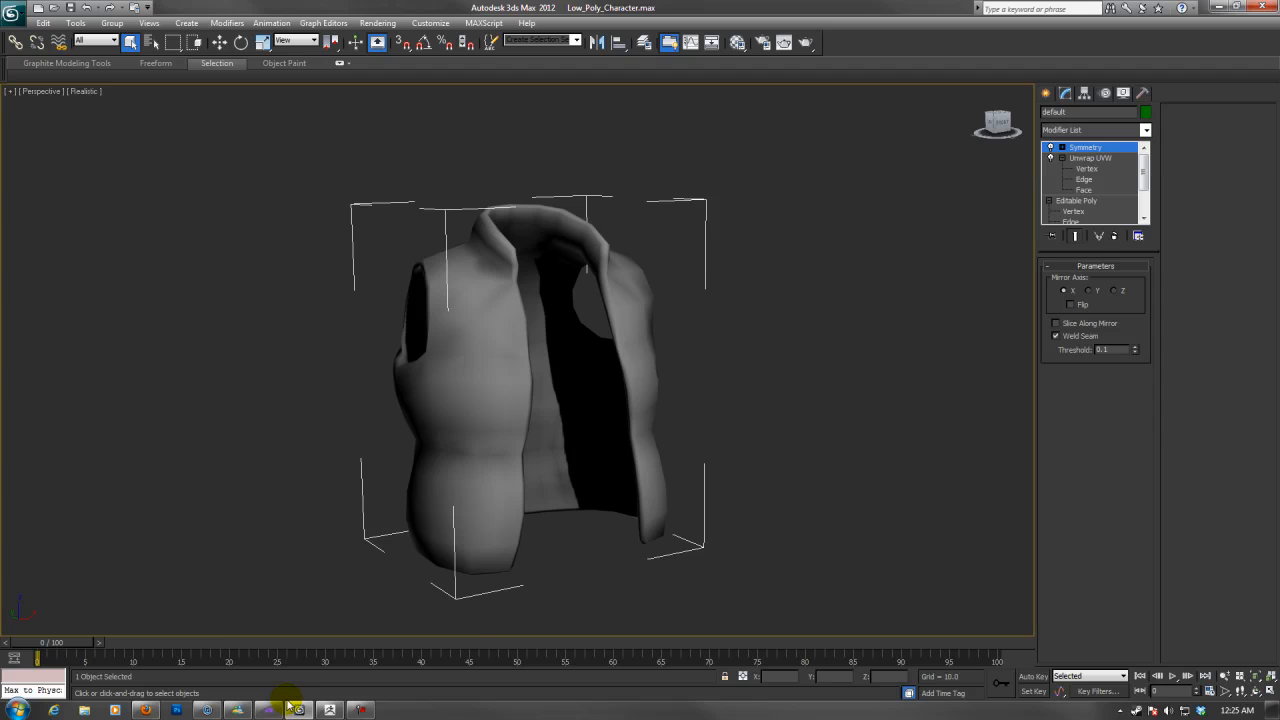
- In xNormal, add lowpoly.obj from the Desktop to the low-definition mesh list
left_click(282, 710)
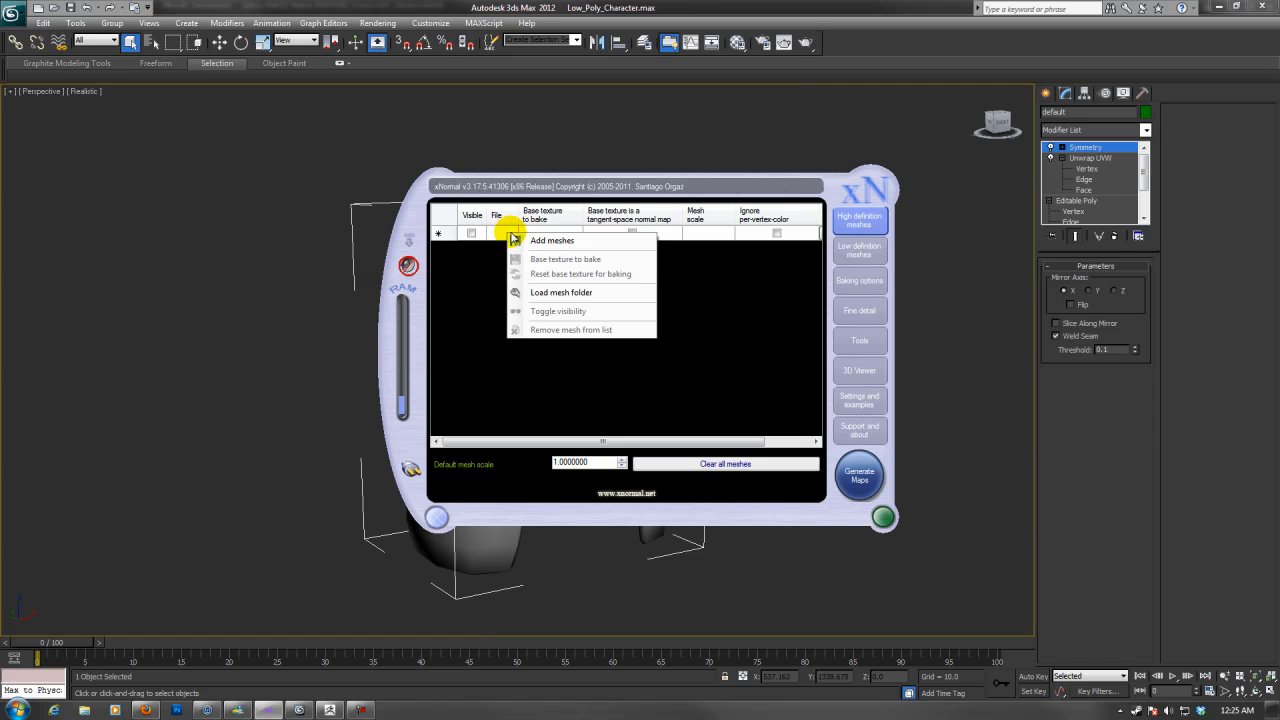
left_click(552, 240)
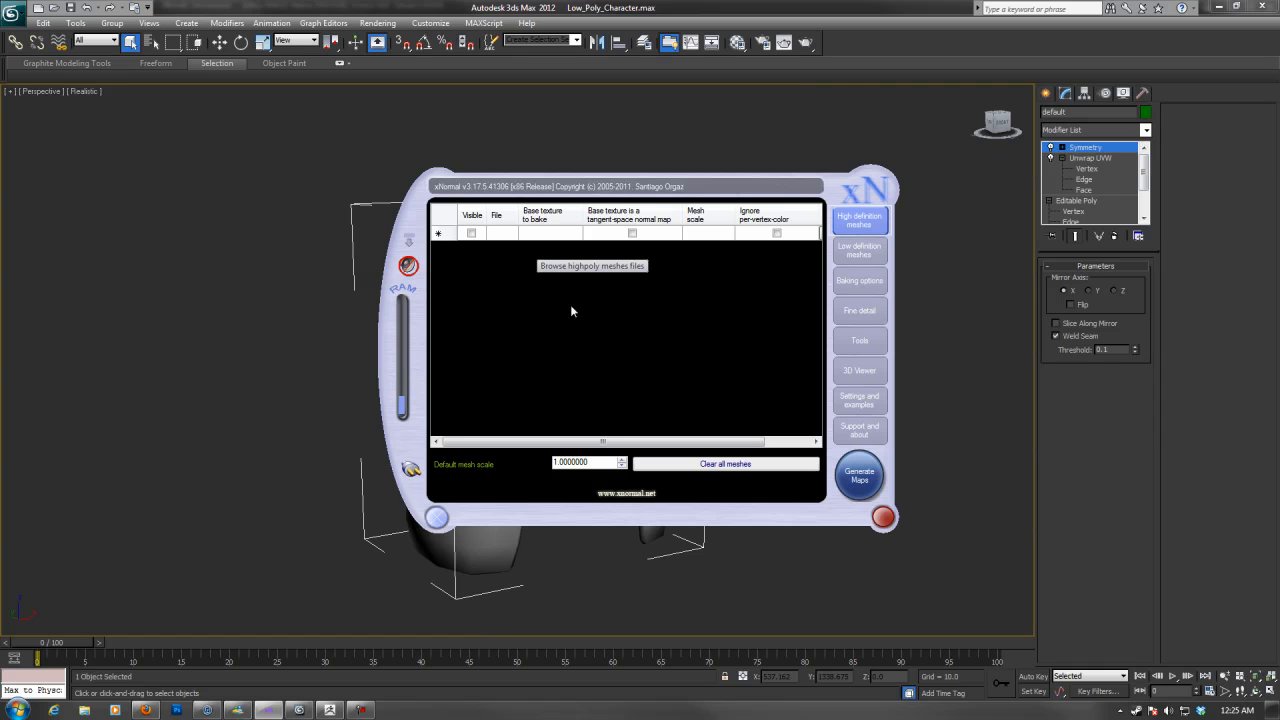
left_click(592, 264)
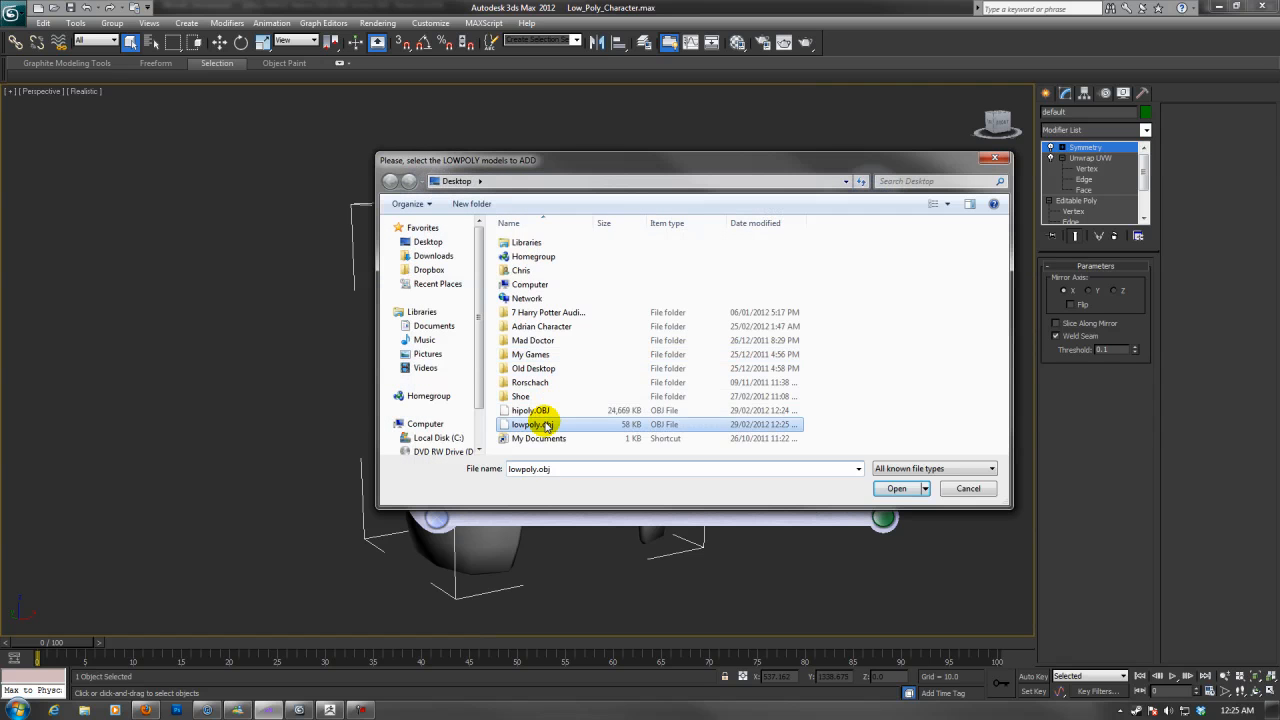
left_click(896, 488)
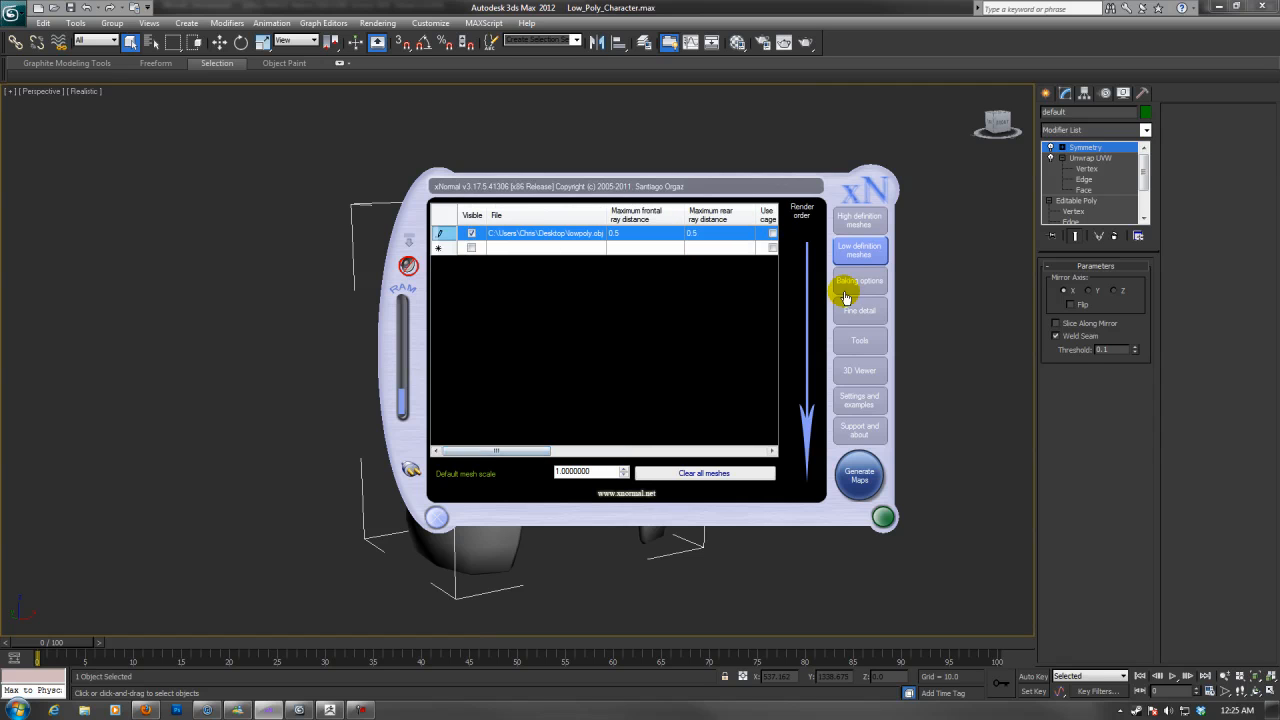
- Set the bake output file to 'polypaint' on the Desktop
left_click(860, 280)
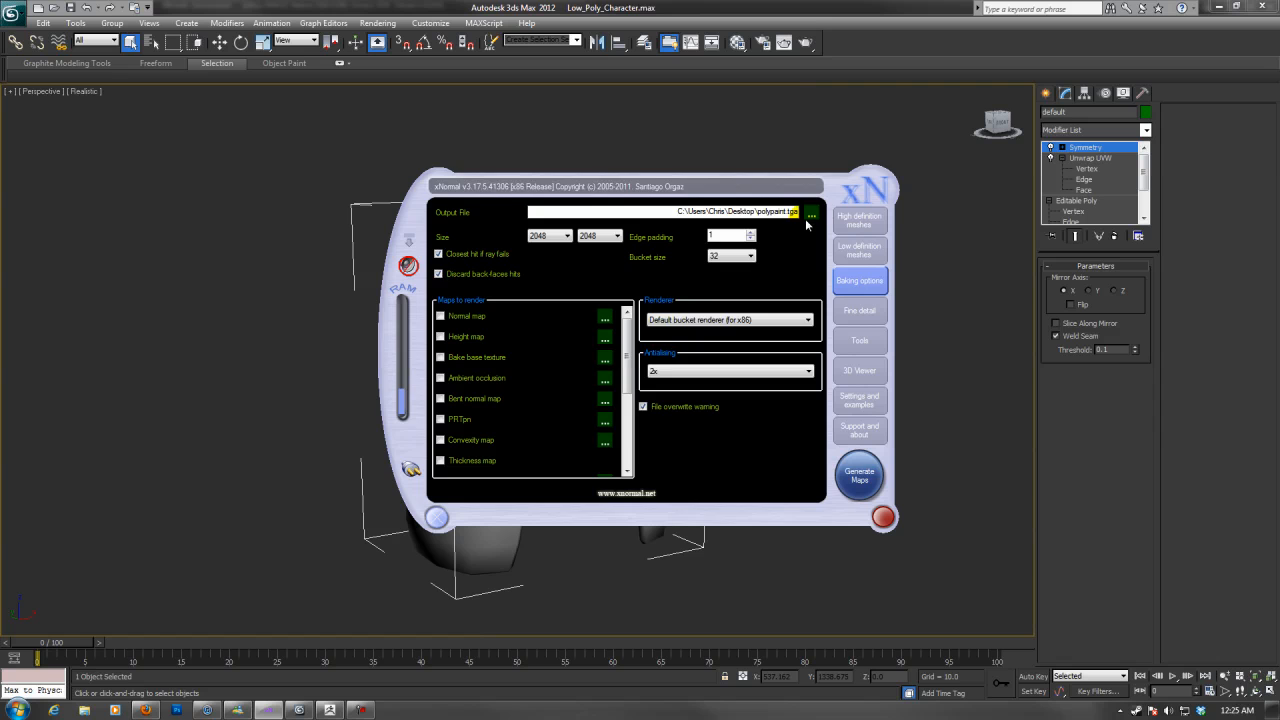
left_click(812, 216)
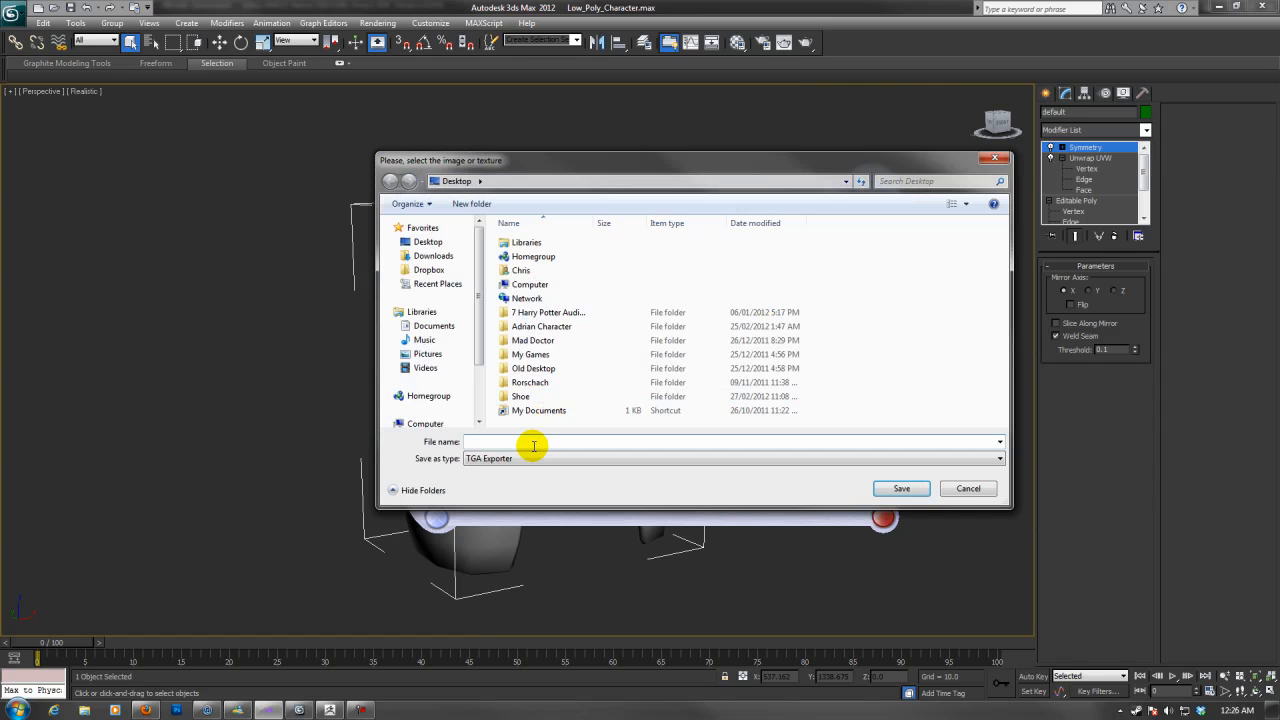
type("polypaint")
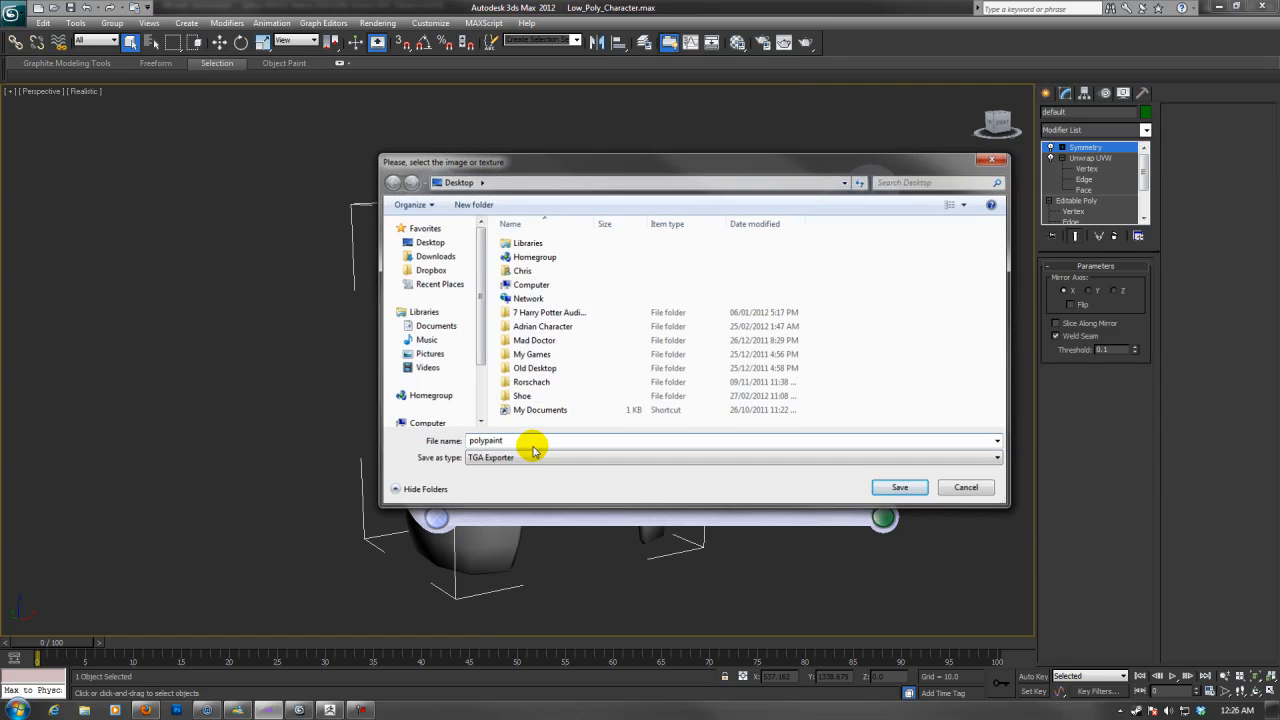
left_click(898, 488)
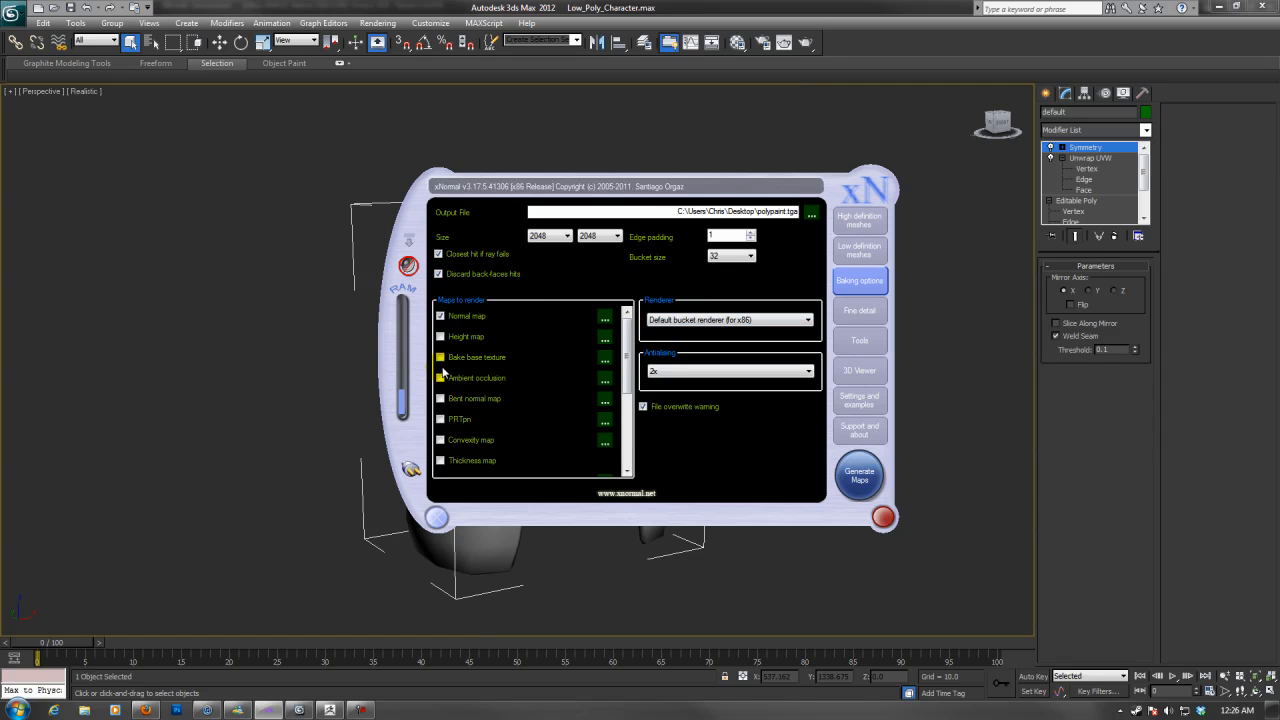
- Enable the Normal map and Bake base texture outputs and start the bake
left_click(440, 316)
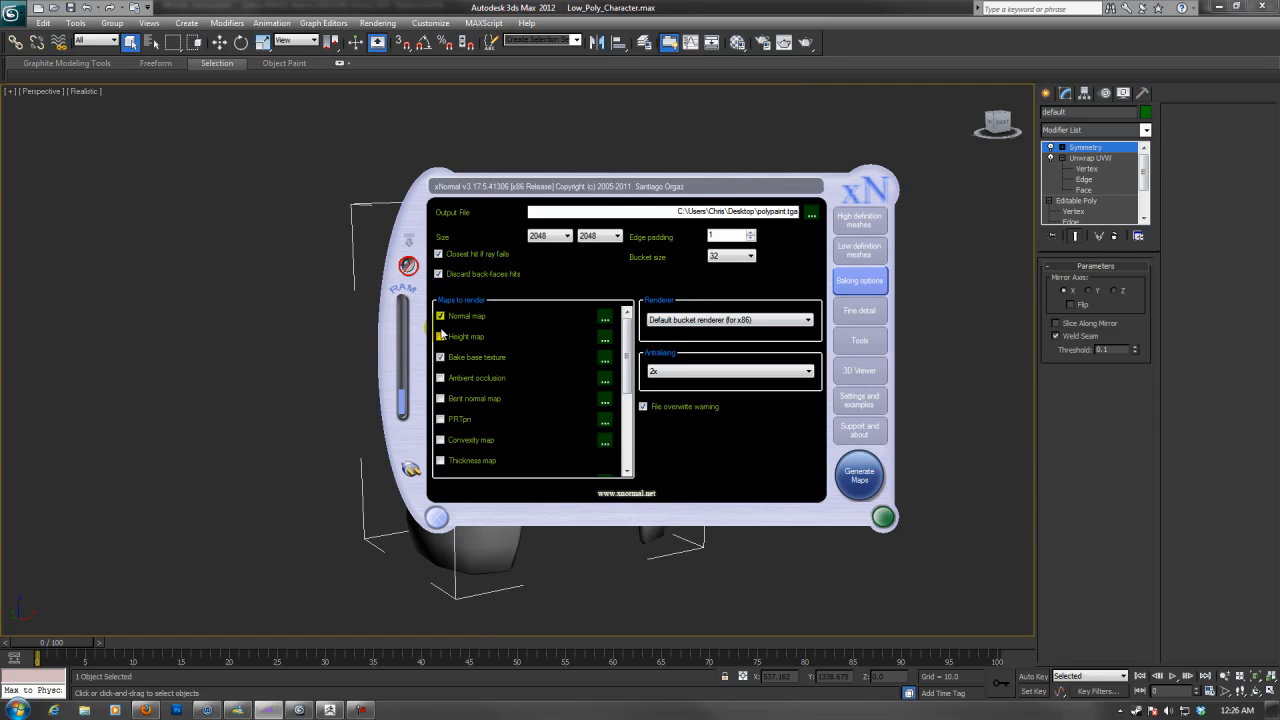
left_click(440, 336)
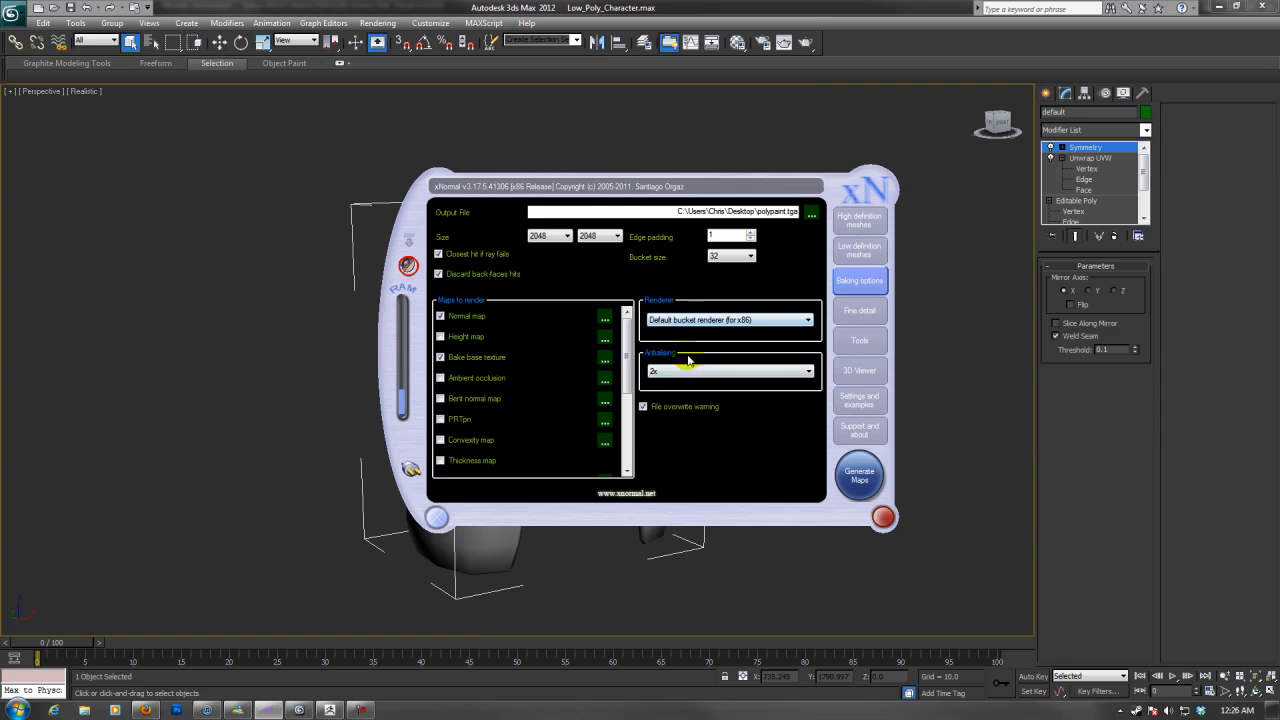
left_click(860, 476)
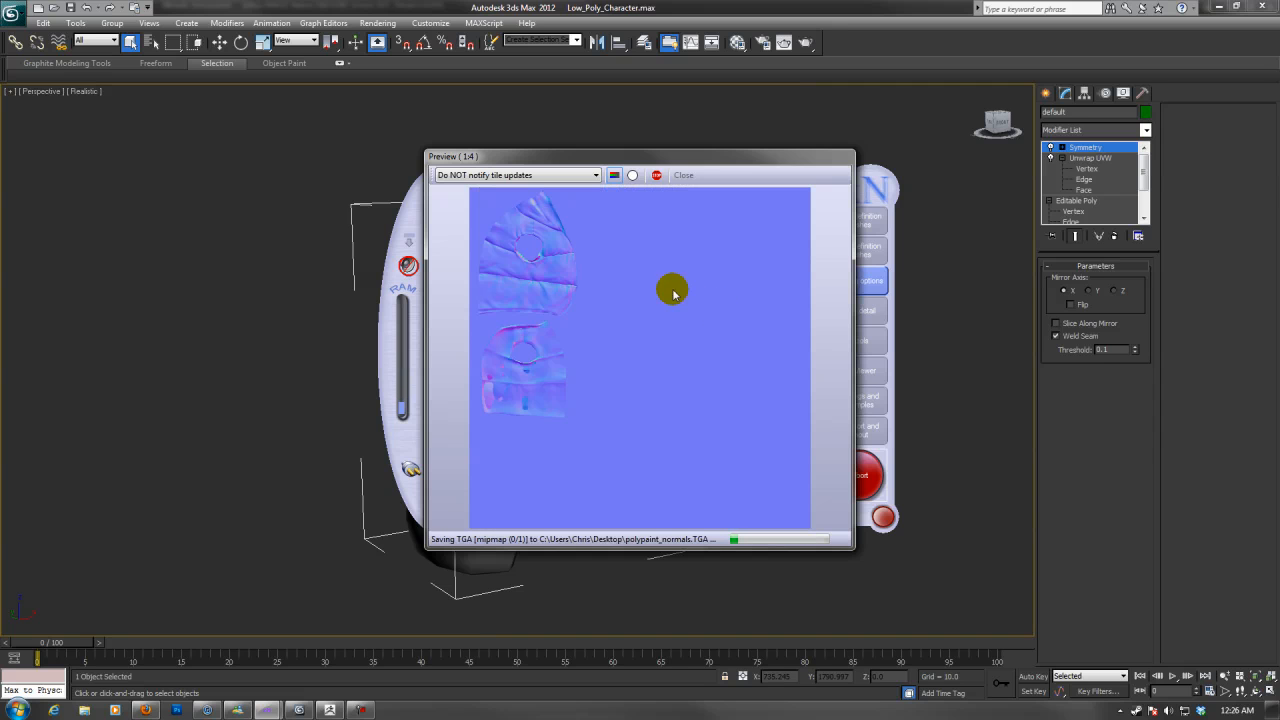
mouse_move(520, 396)
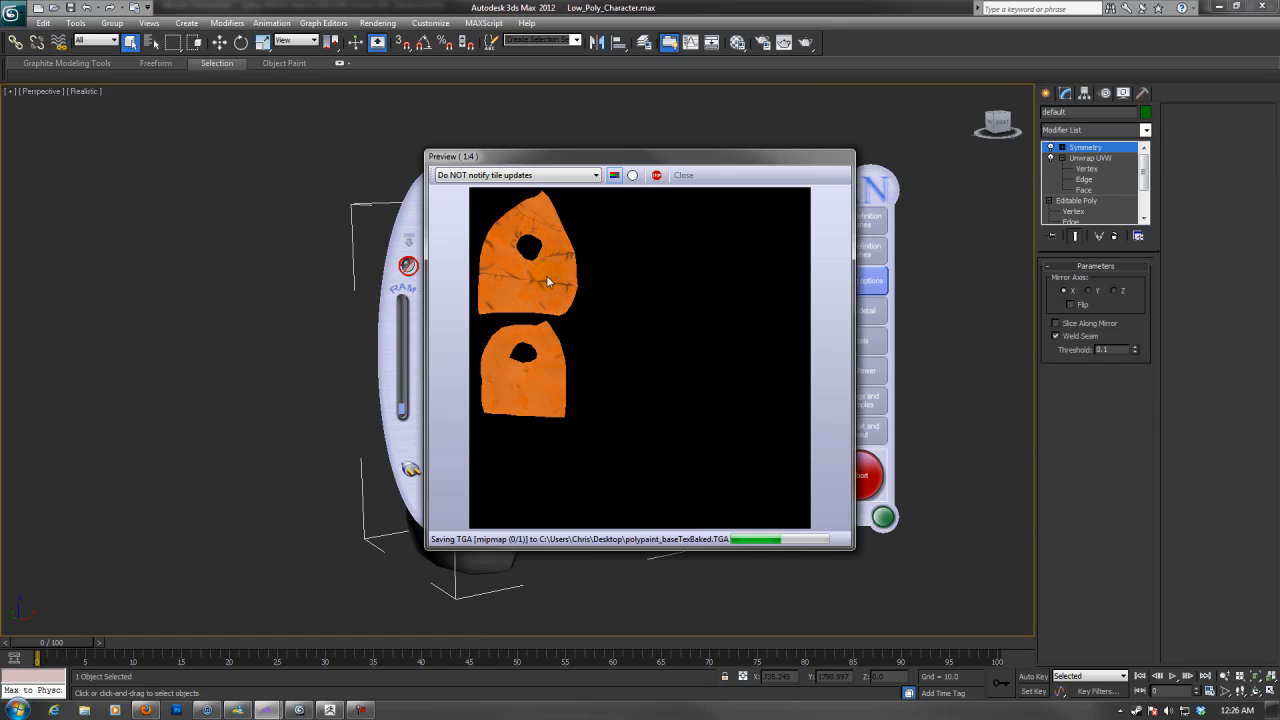
mouse_move(508, 262)
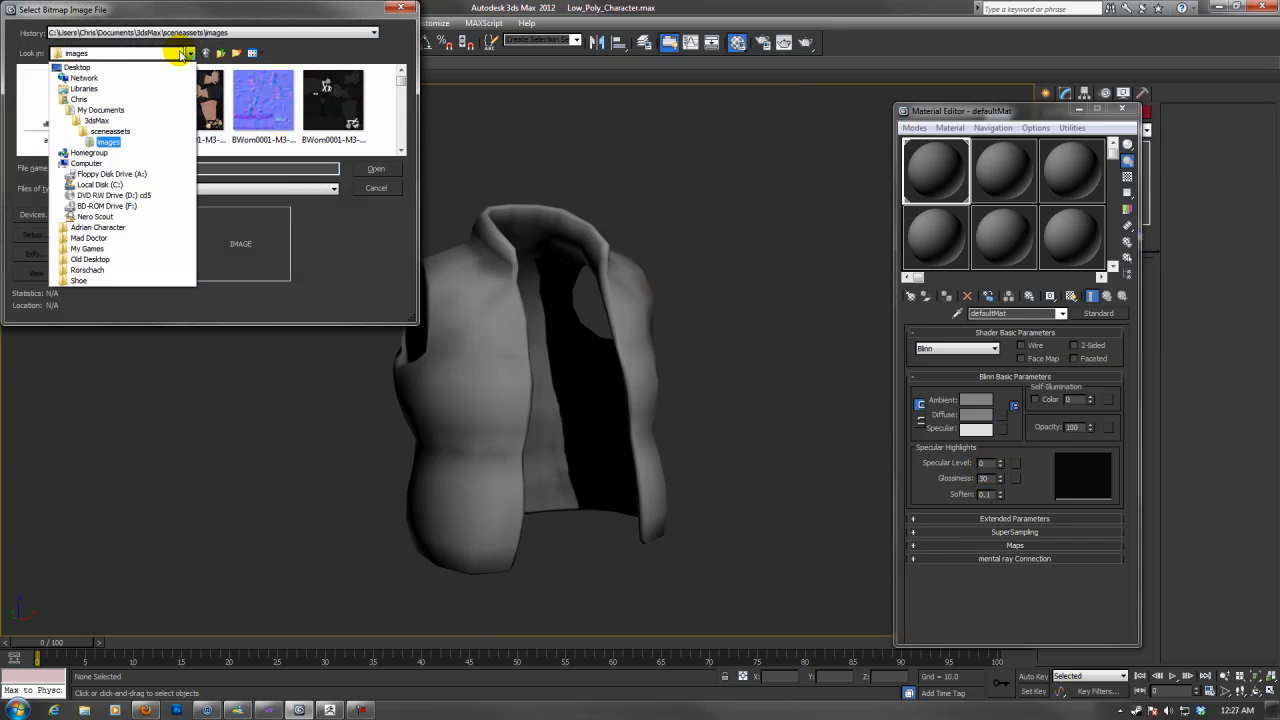
- Load polypaint_baseTexBaked.TGA from the Desktop as the diffuse map and show it shaded on the vest
left_click(76, 68)
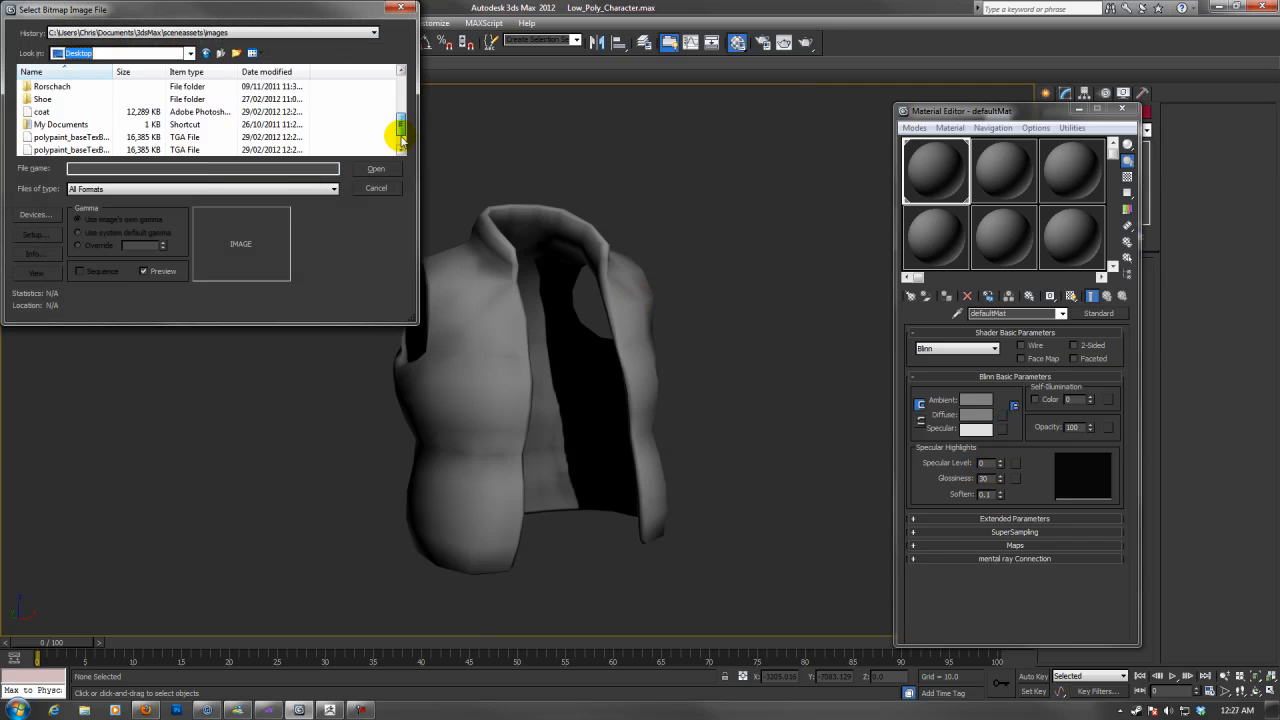
left_click(70, 124)
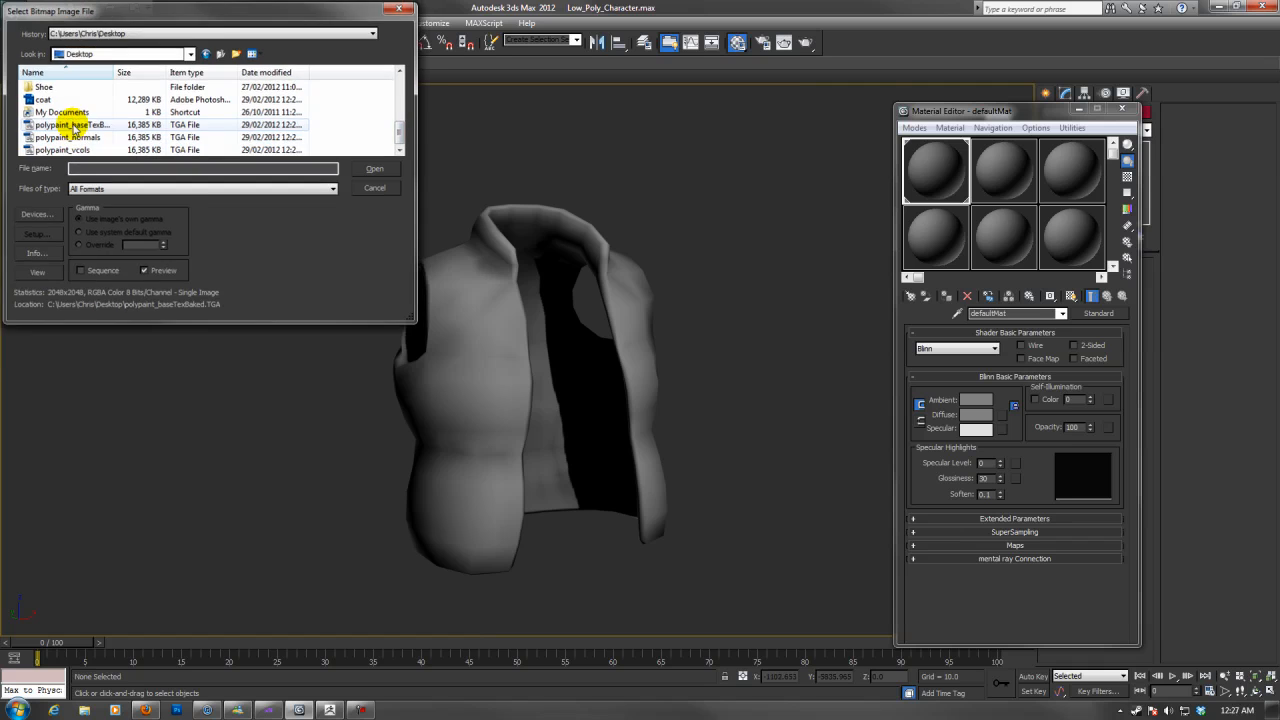
left_click(374, 168)
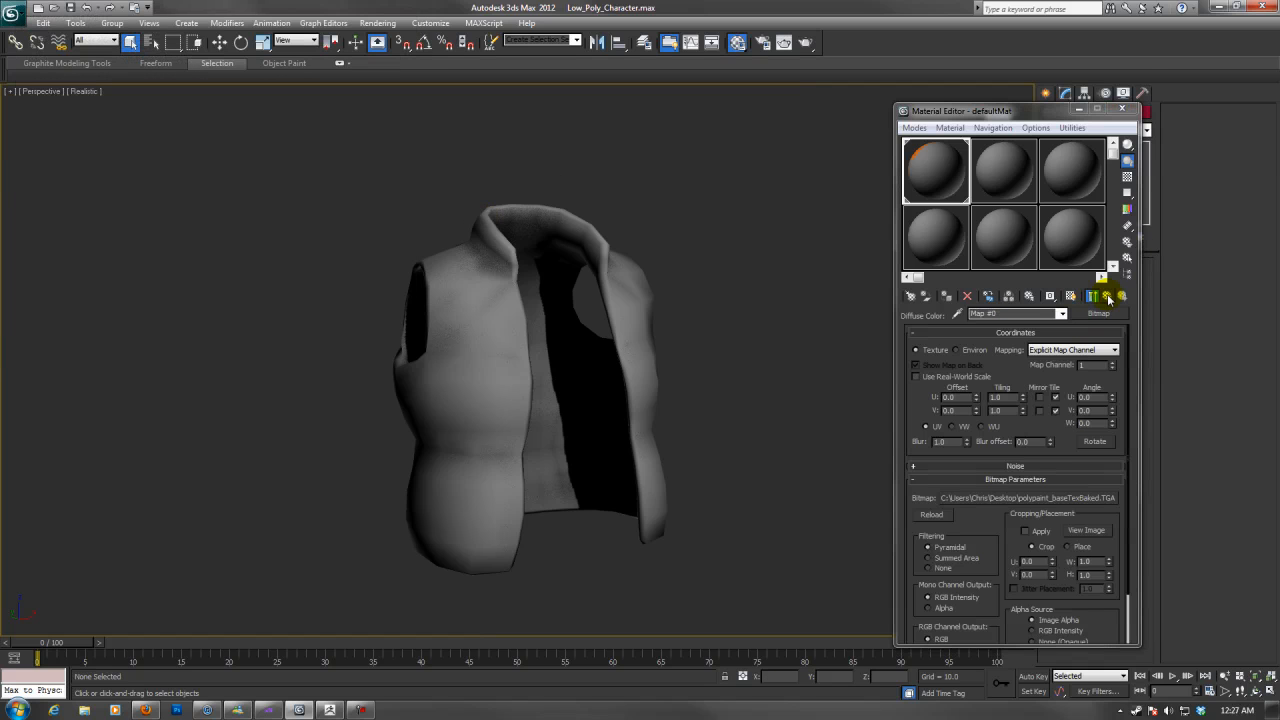
left_click(1108, 296)
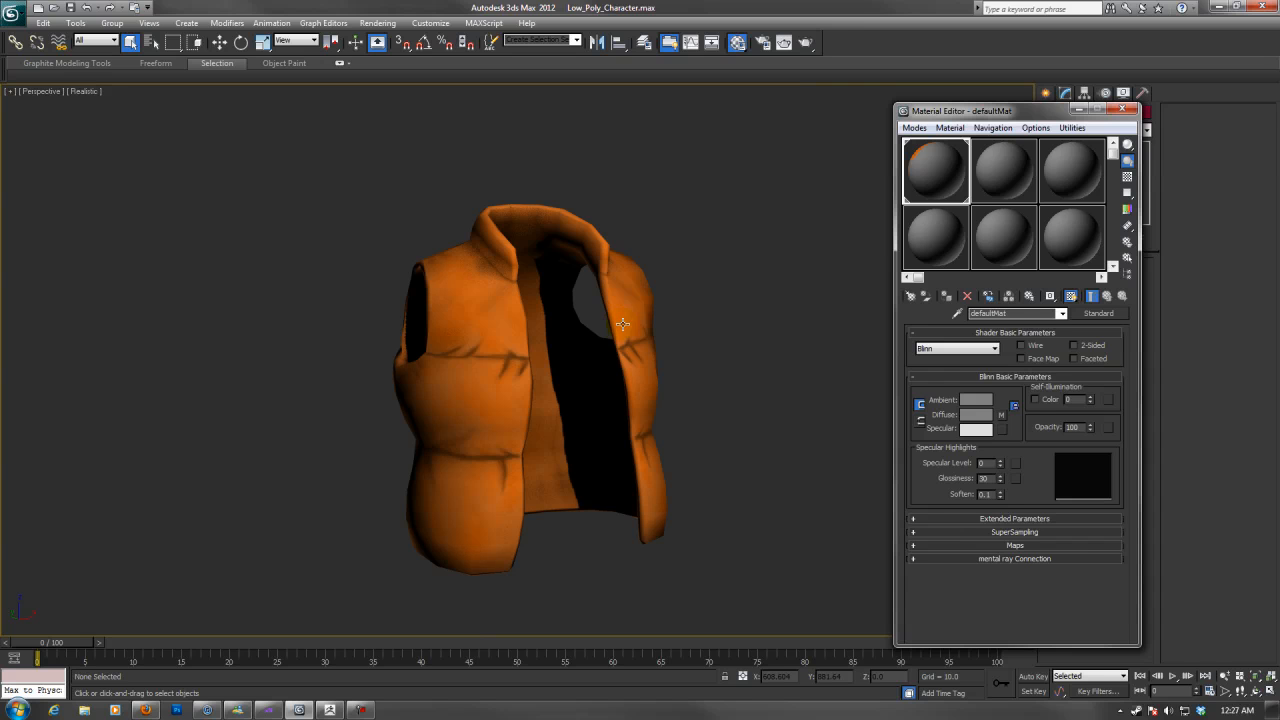
mouse_move(548, 388)
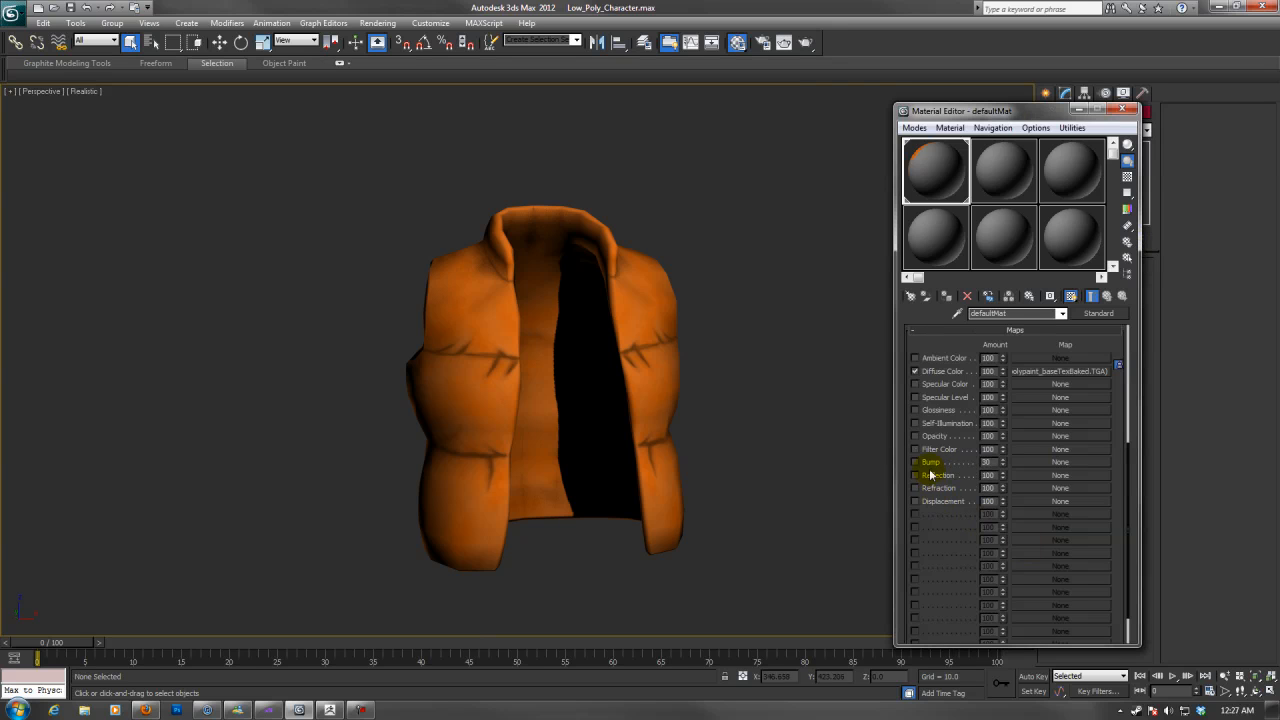
- Put a Normal Bump in the bump slot loaded with polypaint_normals.TGA and return to the map list
left_click(916, 462)
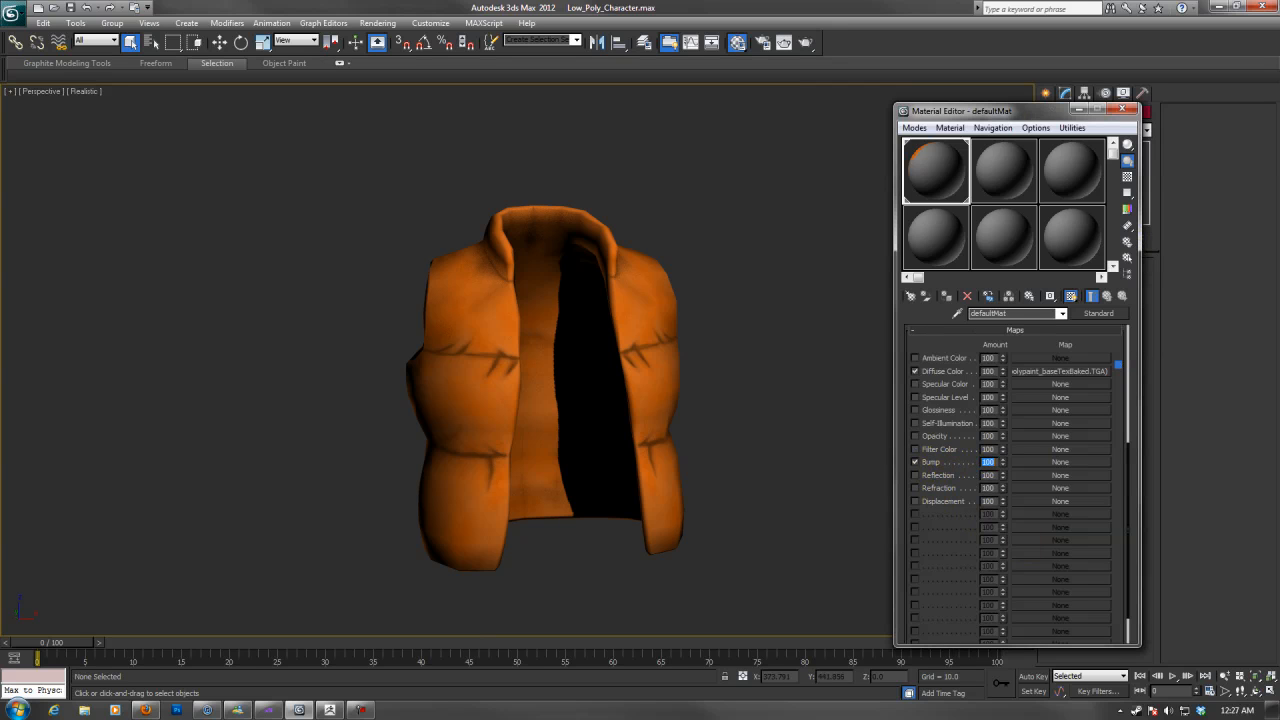
left_click(1060, 460)
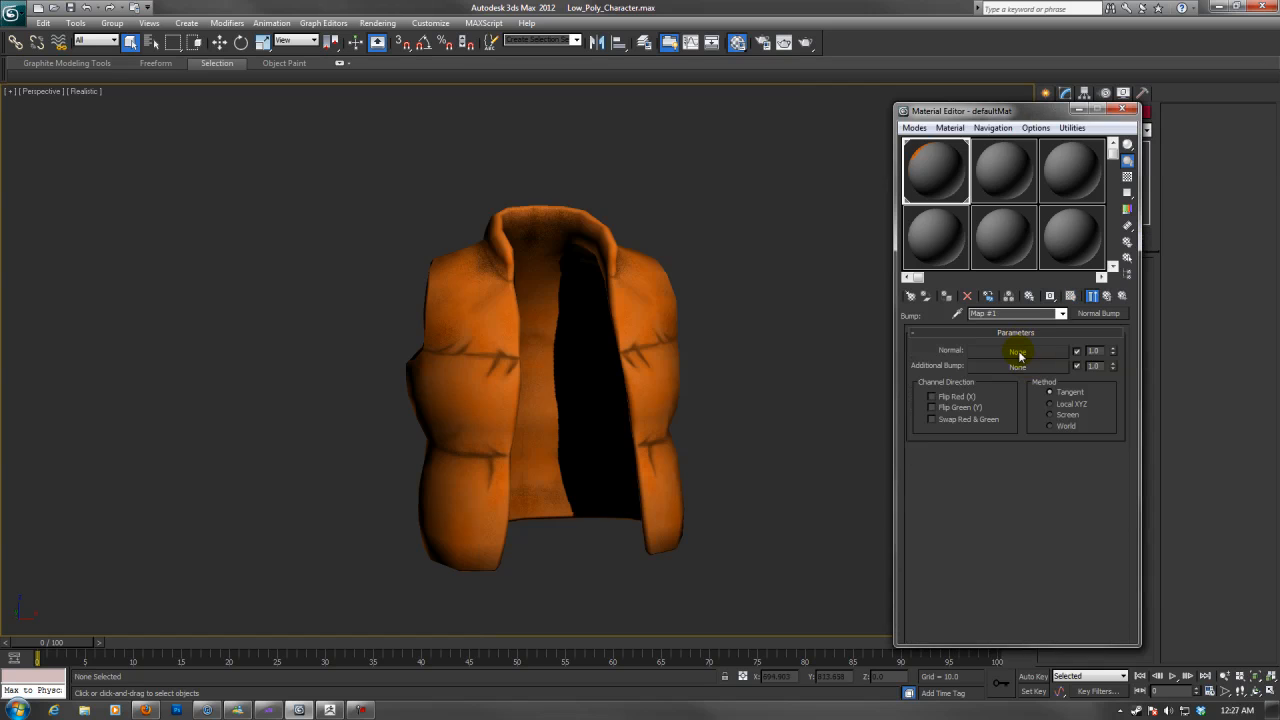
left_click(1016, 350)
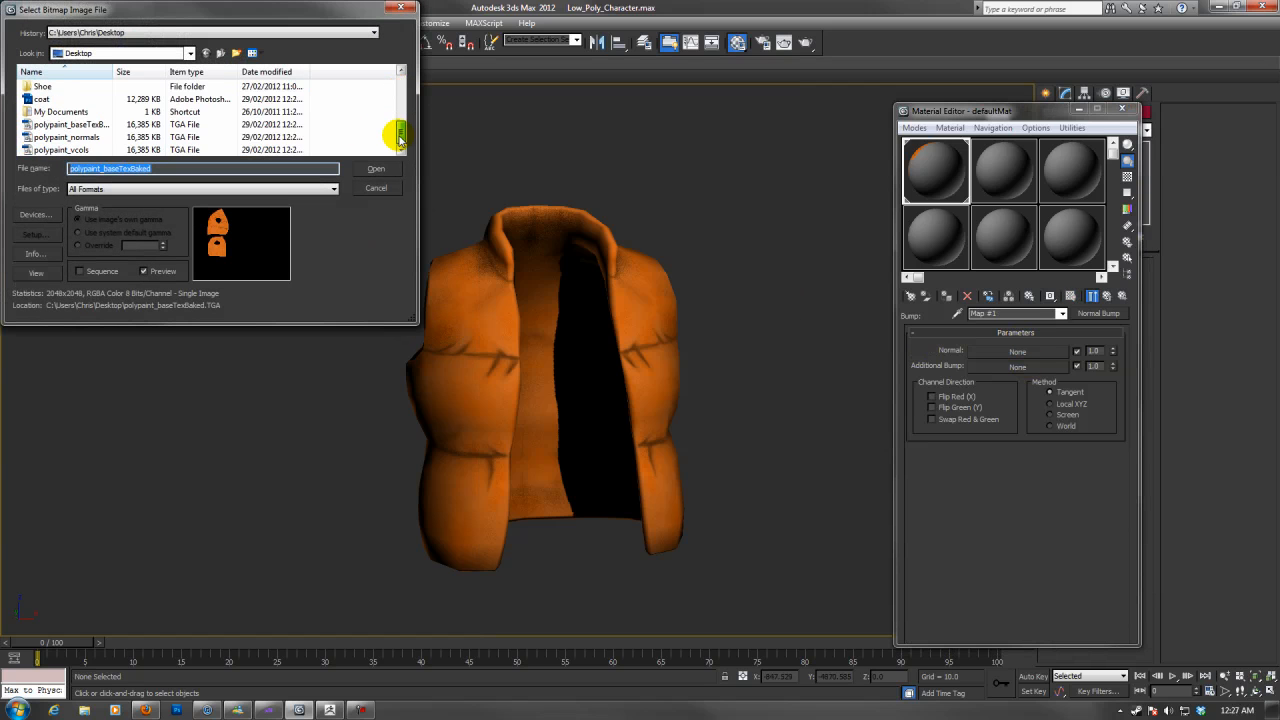
left_click(376, 168)
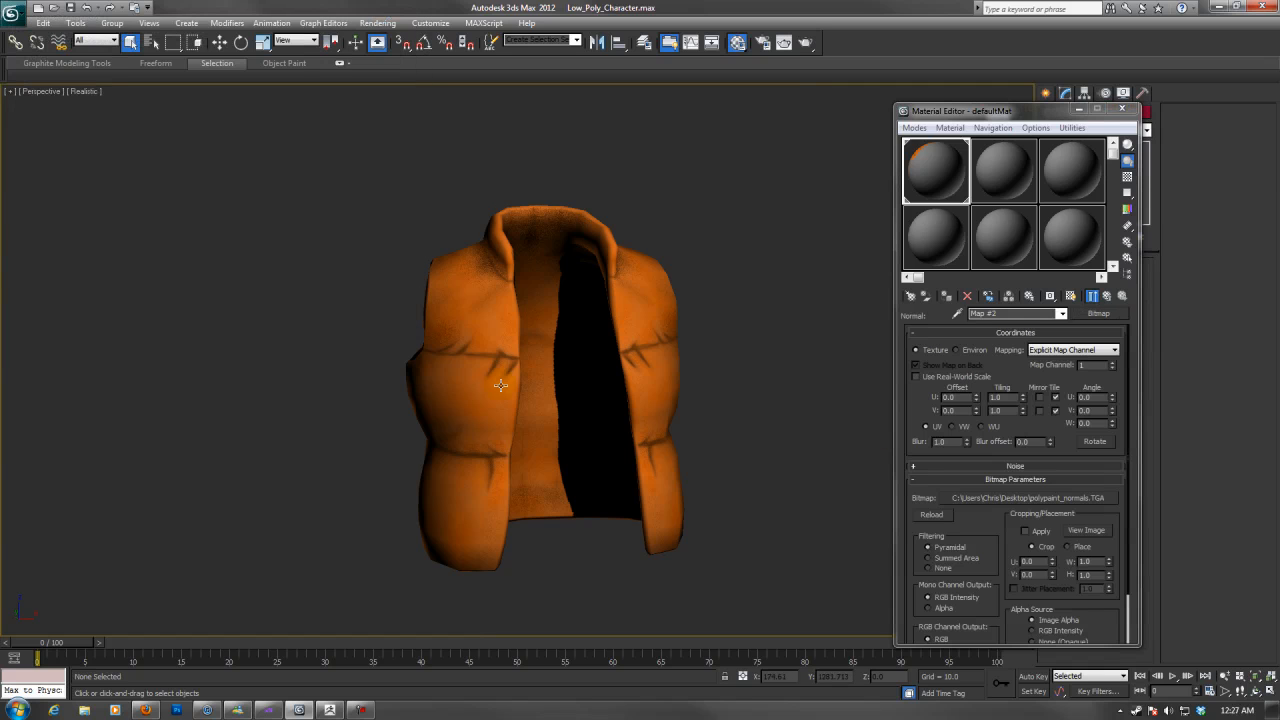
left_click(1070, 296)
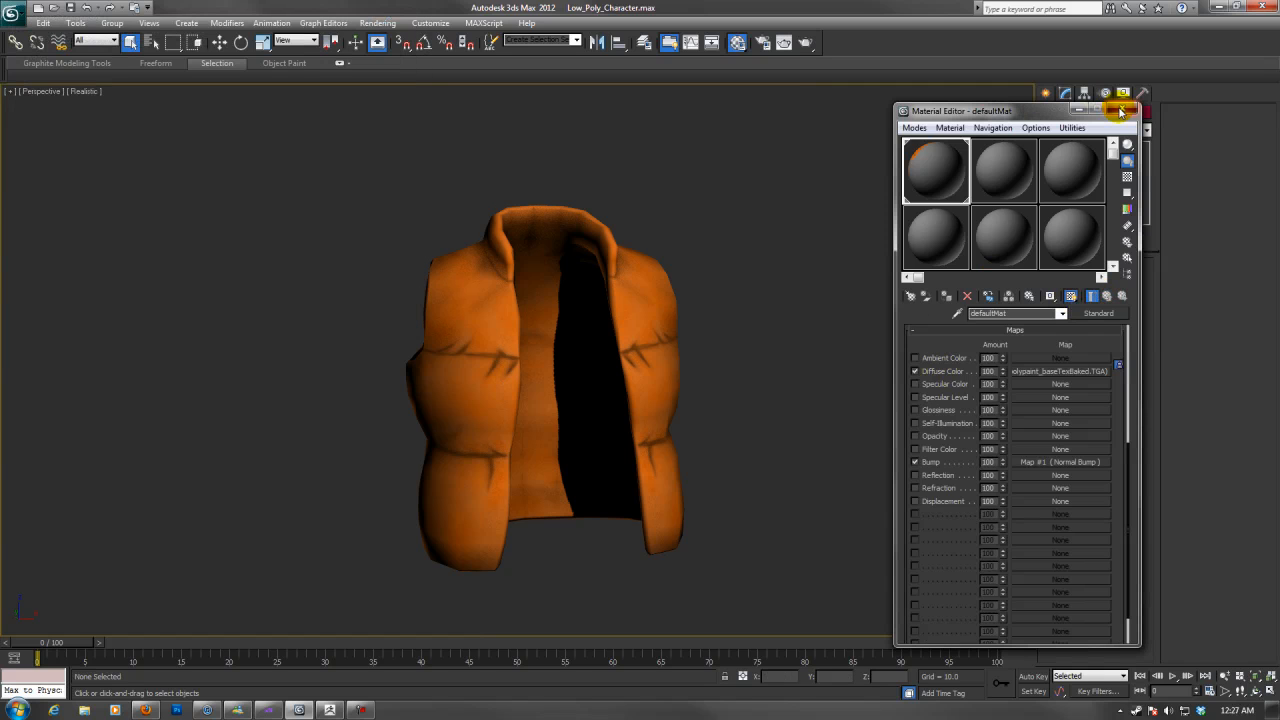
- Close the Material Editor and orbit the vest to view its normal-mapped padding, ending at the front
left_click(1120, 112)
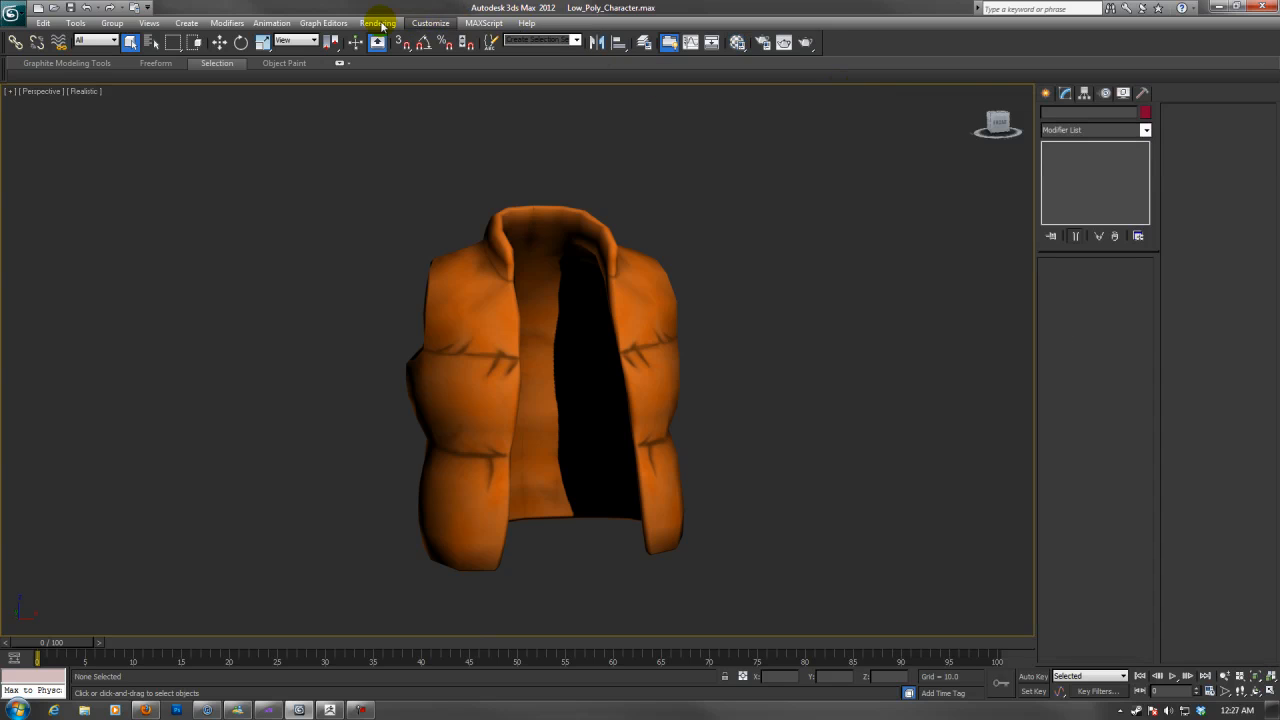
left_click(784, 42)
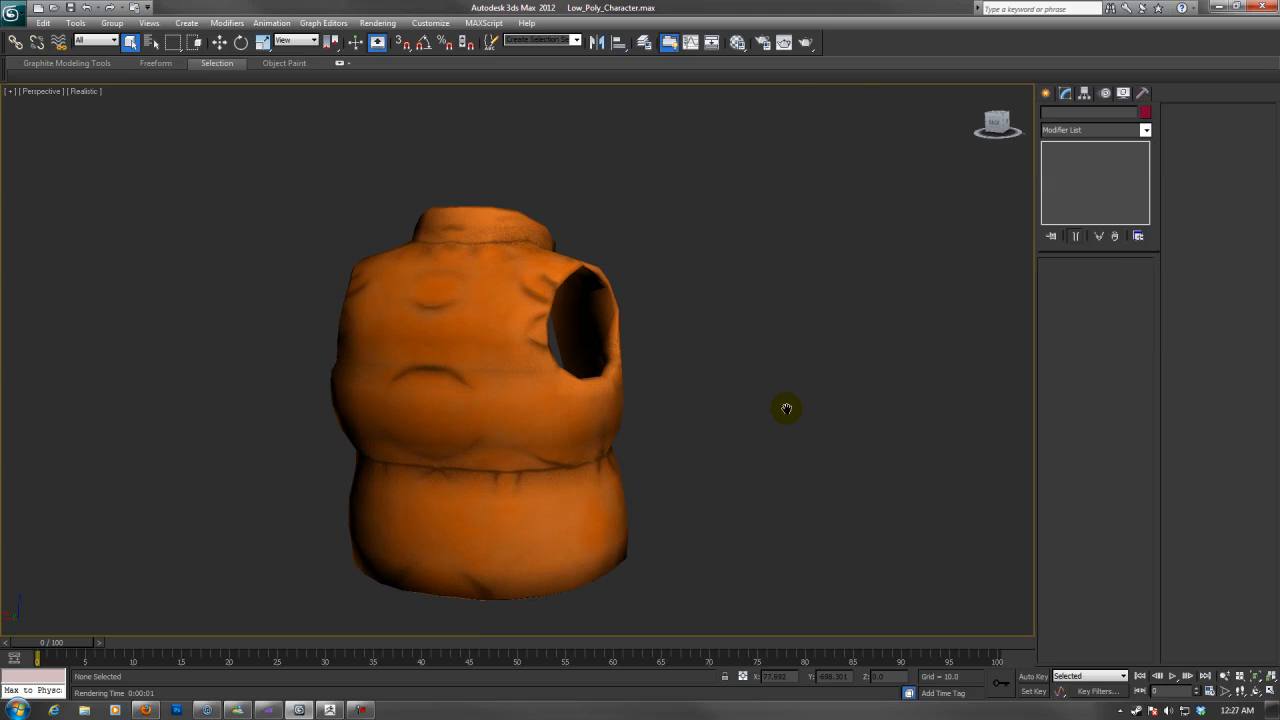
left_click(784, 42)
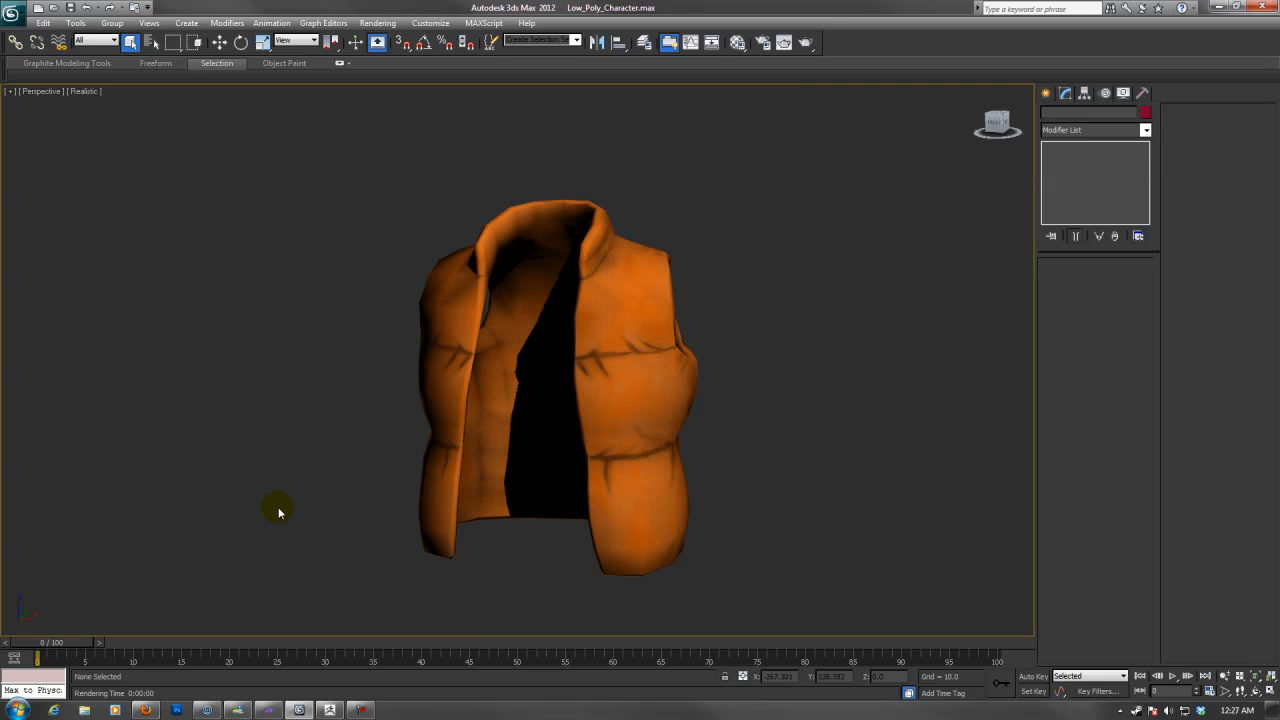
mouse_move(530, 512)
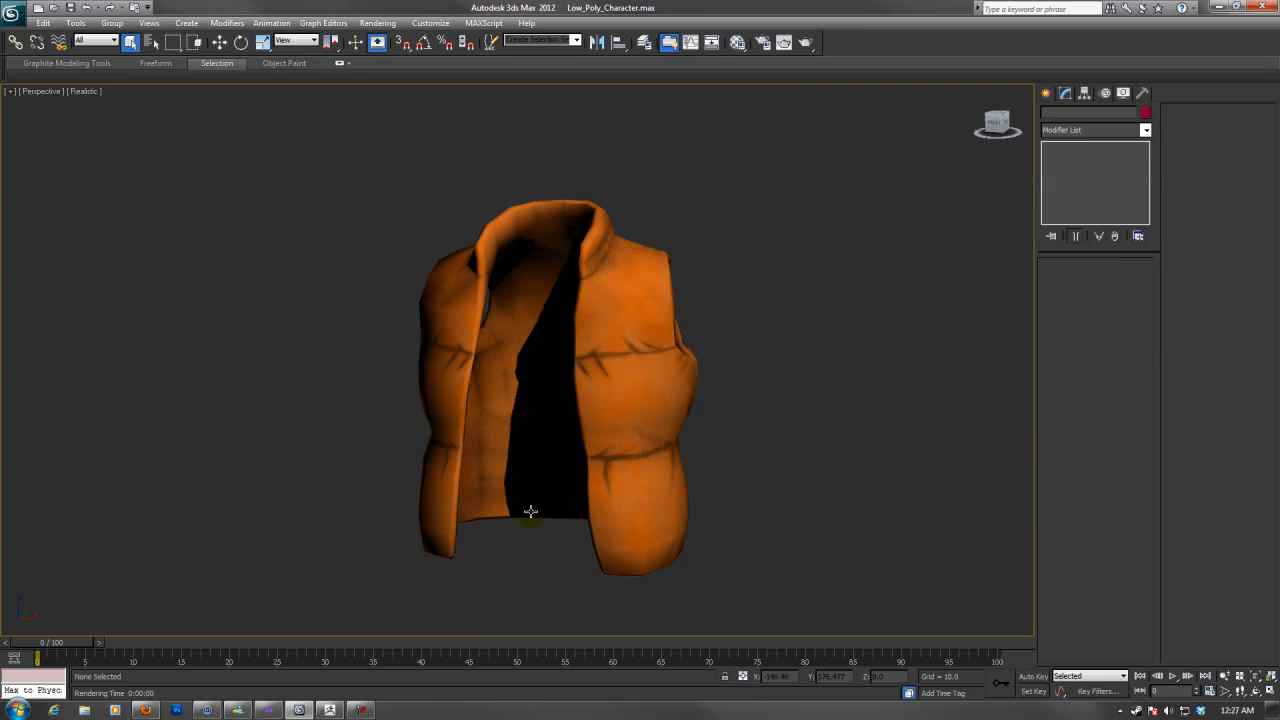